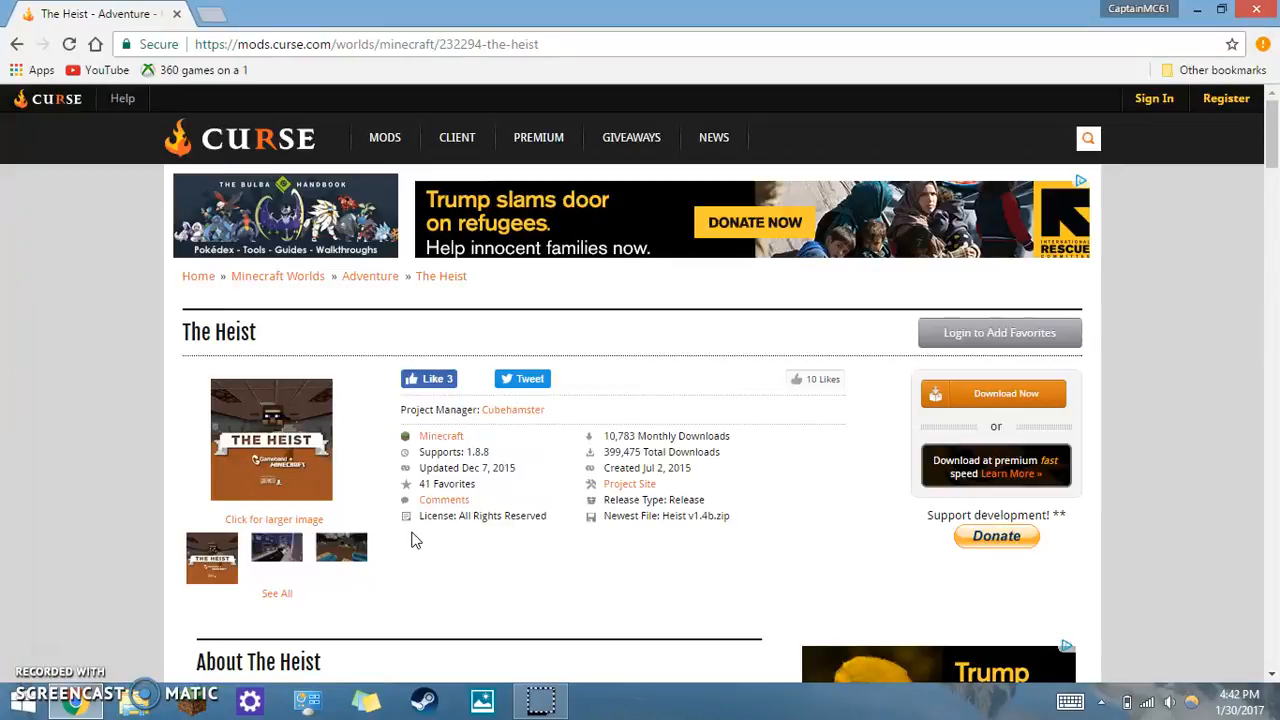
- Scroll through the comments on The Heist CurseForge page
scroll("down", 3)
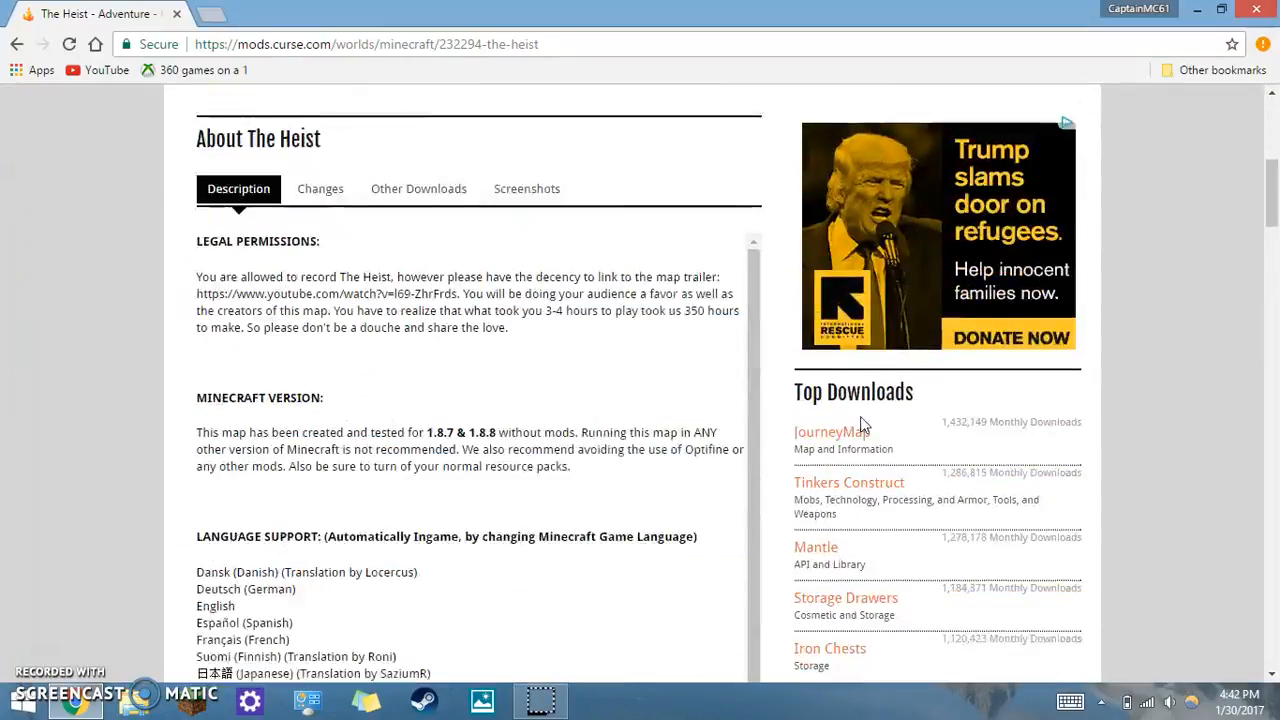
scroll("up", 3)
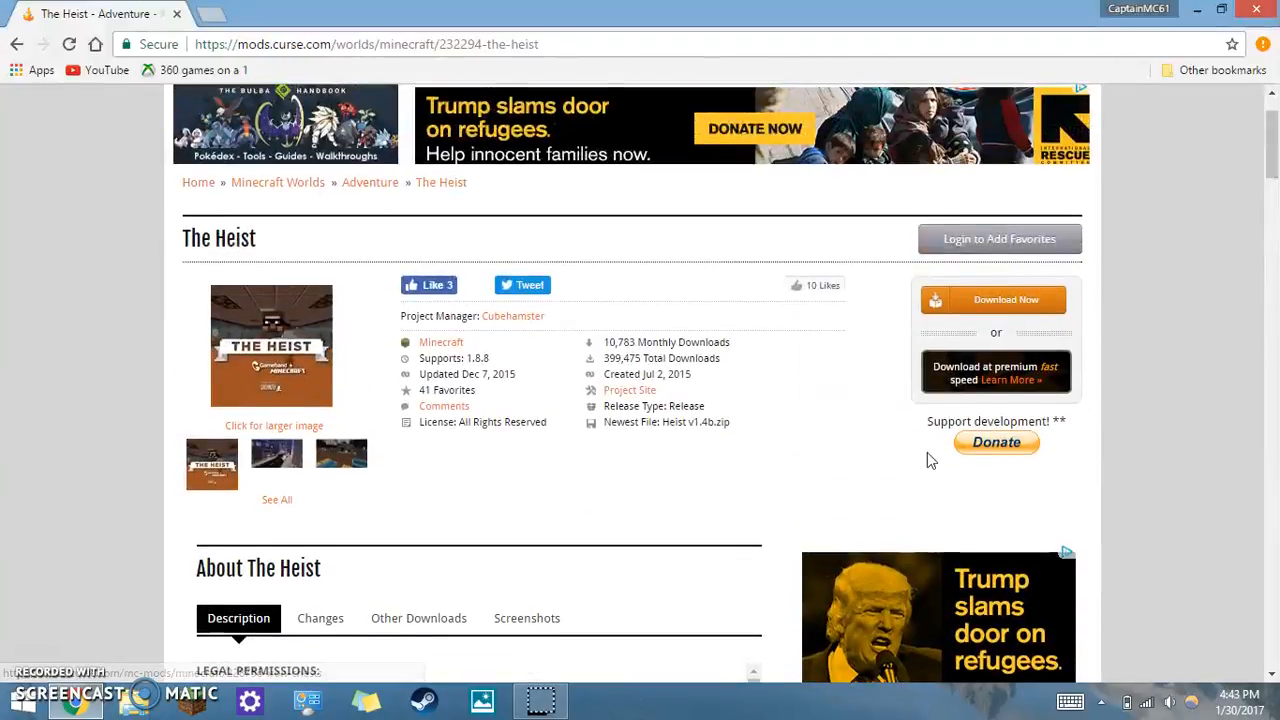
mouse_move(805, 435)
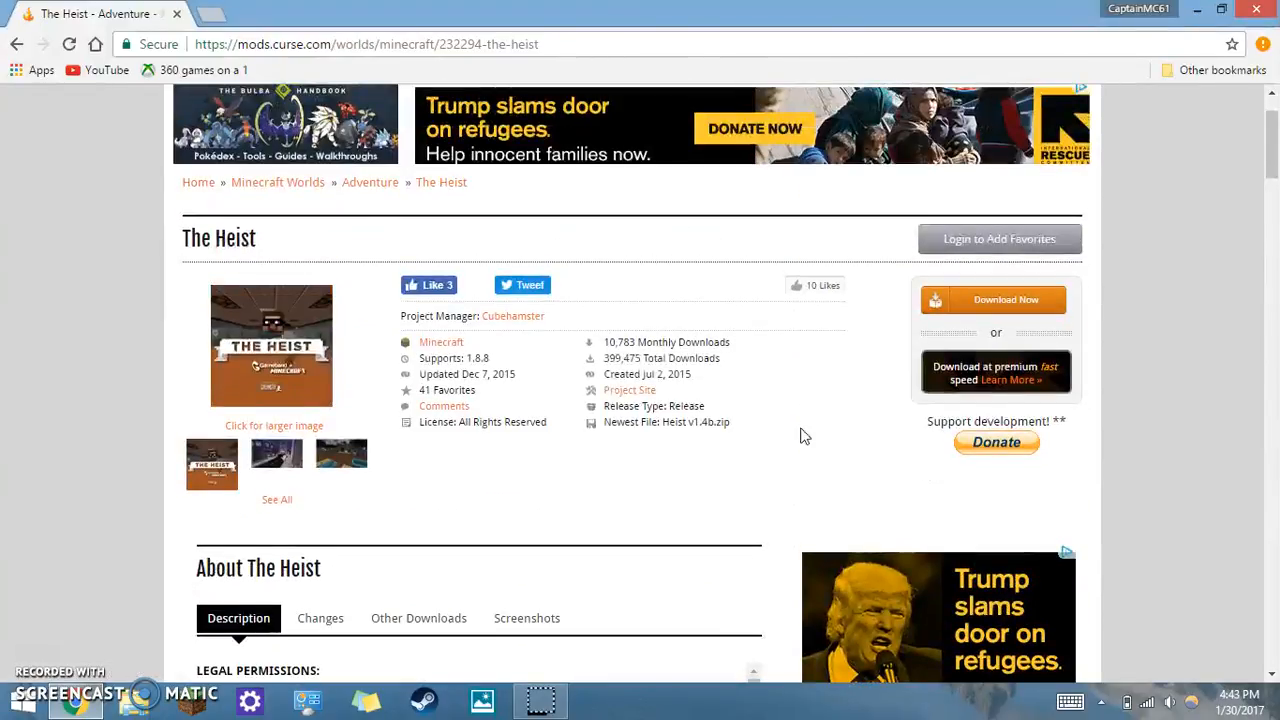
mouse_move(563, 385)
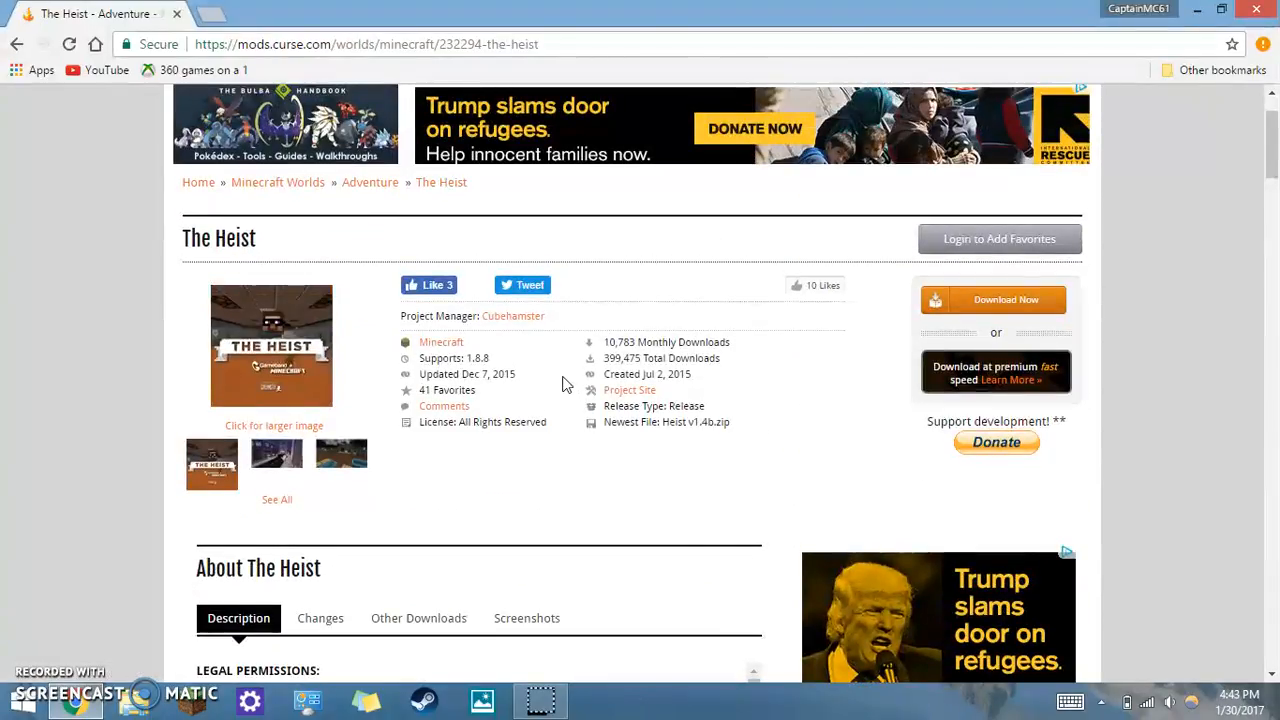
mouse_move(563, 380)
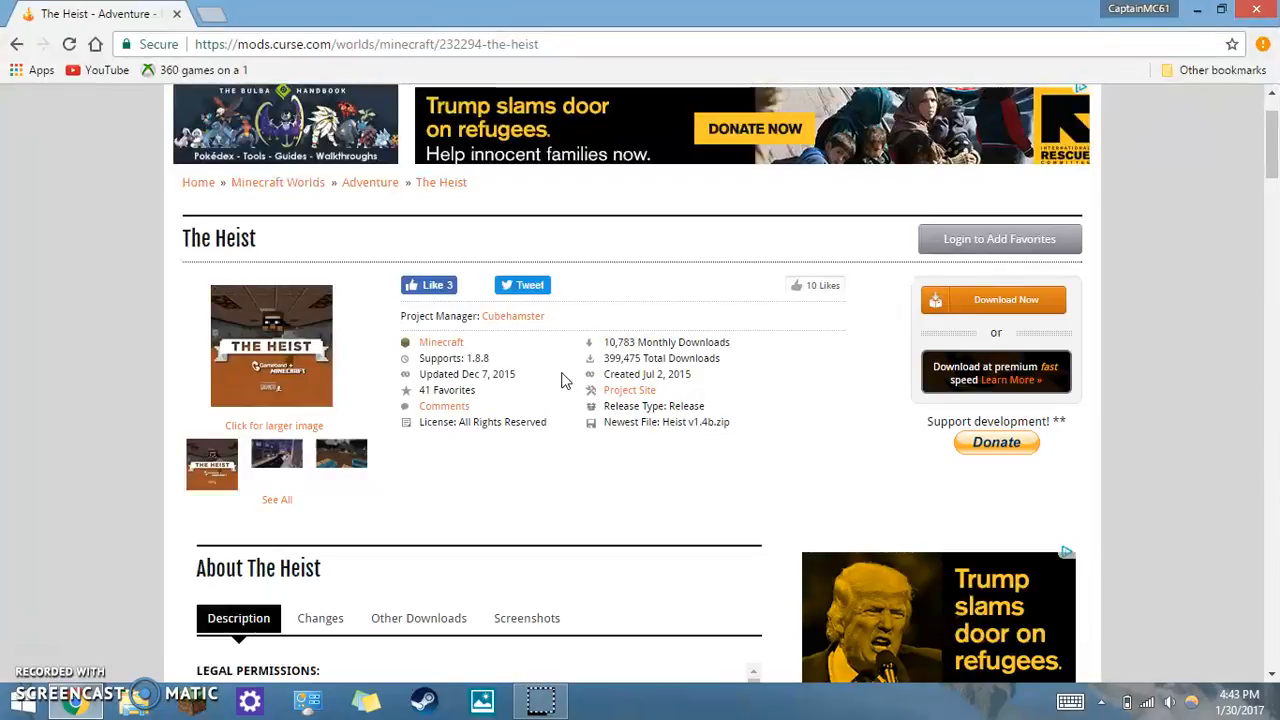
scroll("up", 3)
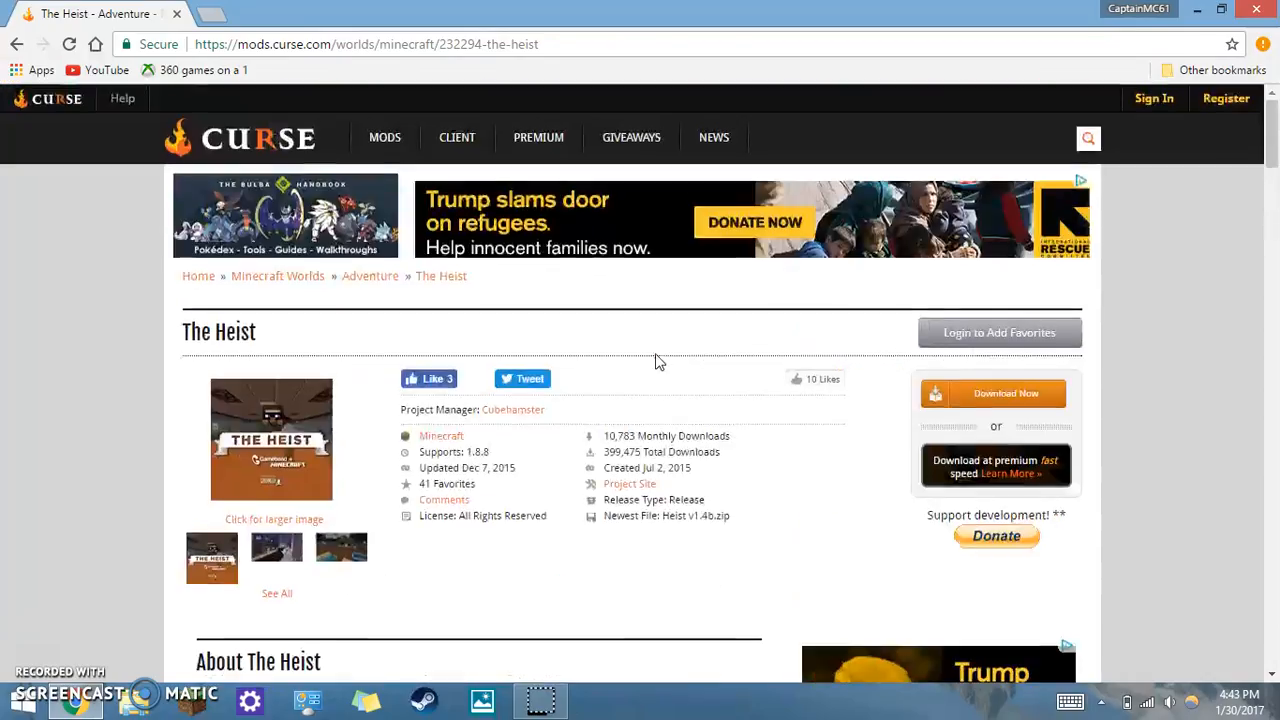
scroll("down", 3)
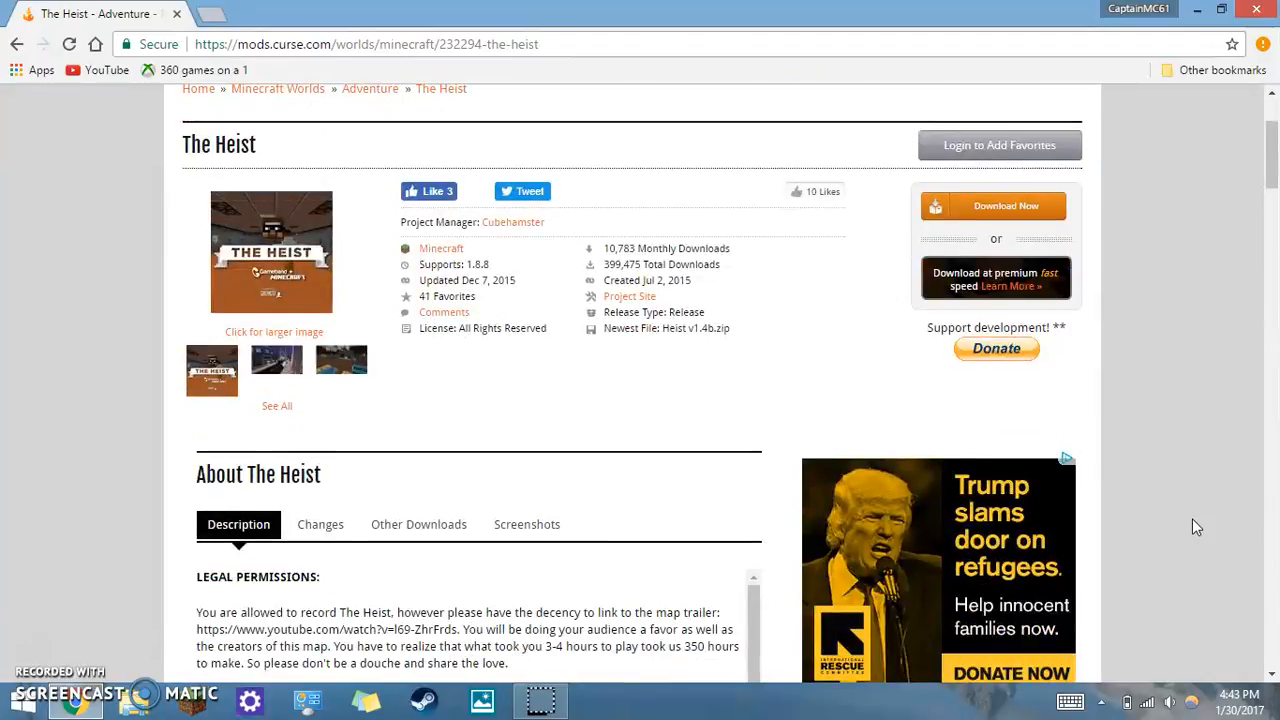
mouse_move(870, 478)
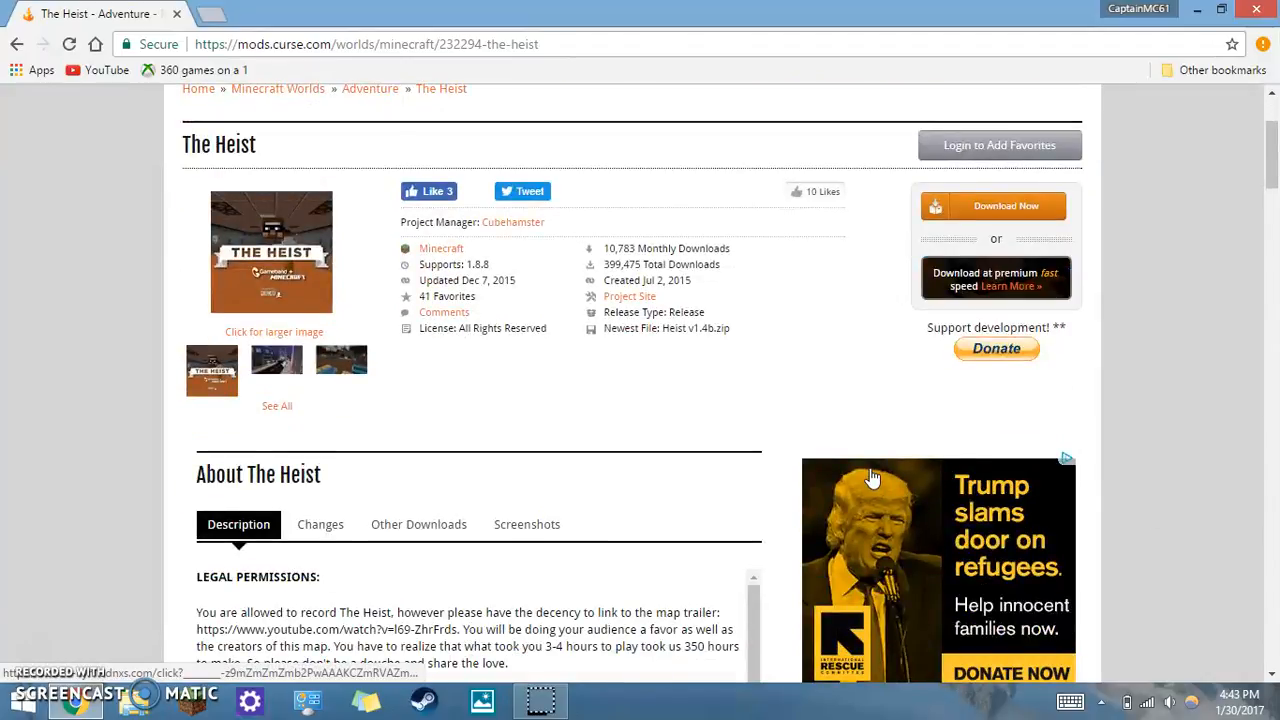
scroll("up", 3)
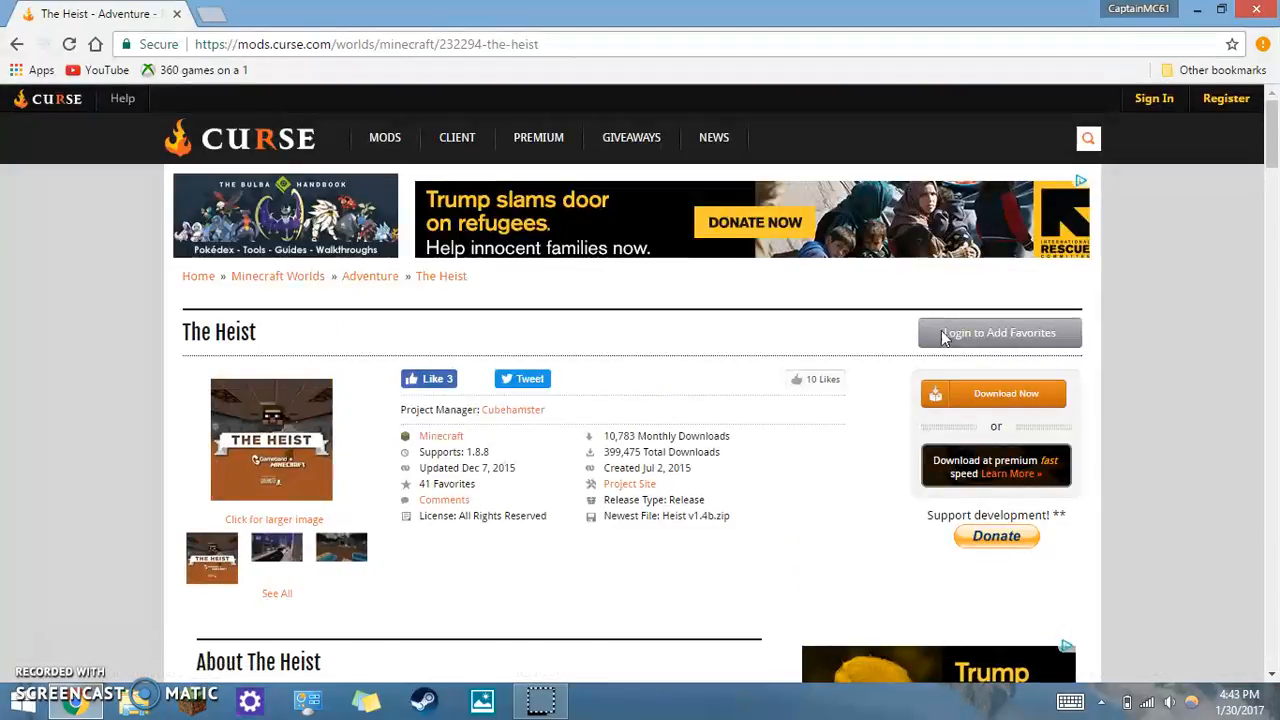
mouse_move(618, 420)
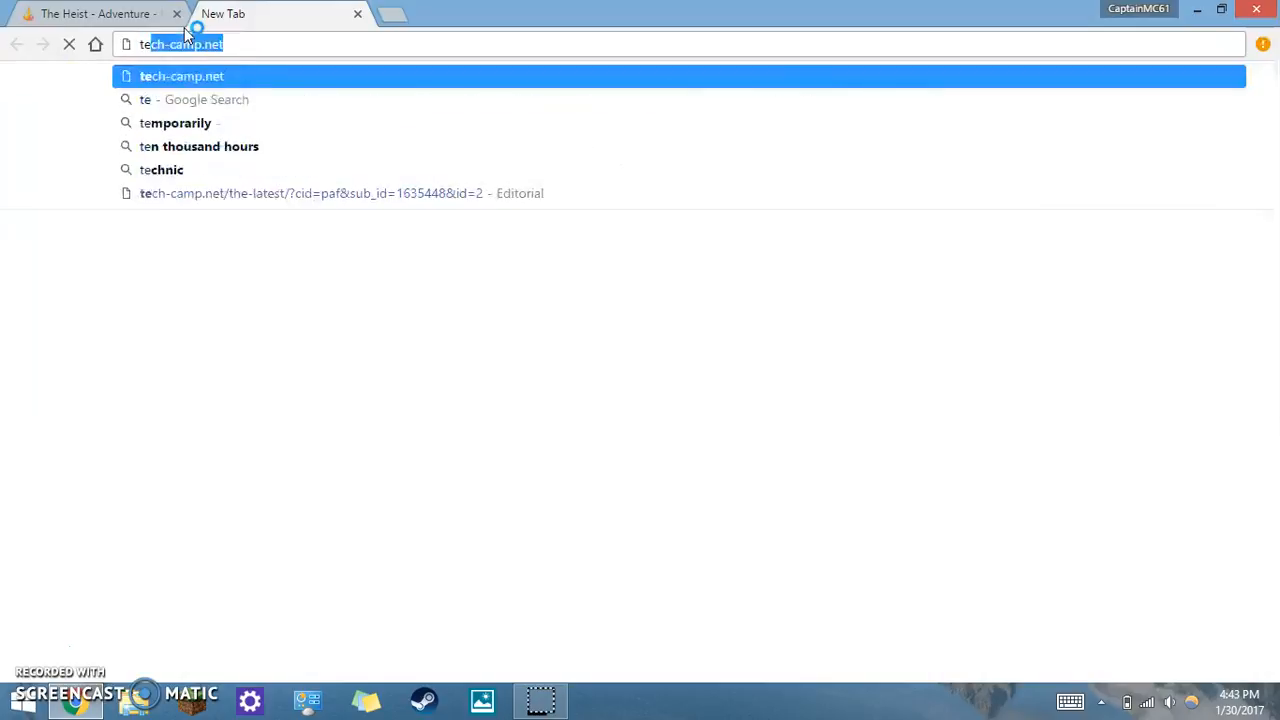
- Search the web for 'terra swoop force', then close the extra search tab
type("terra s")
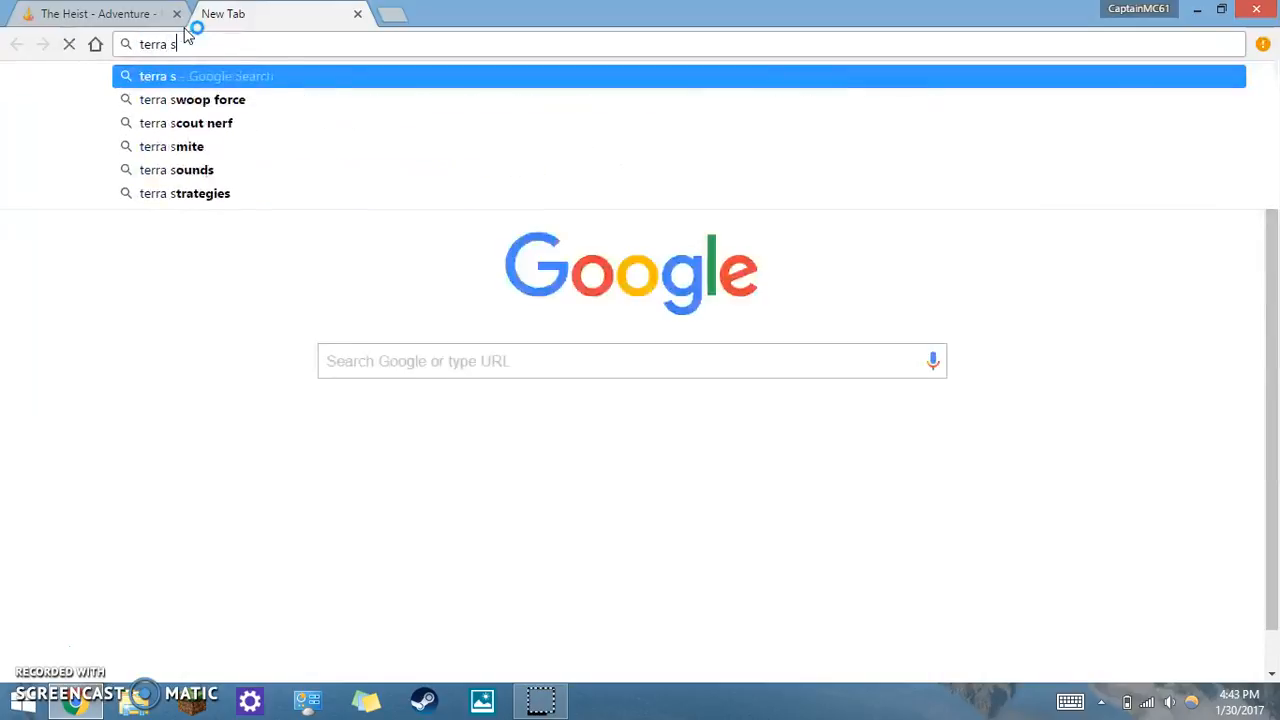
left_click(192, 99)
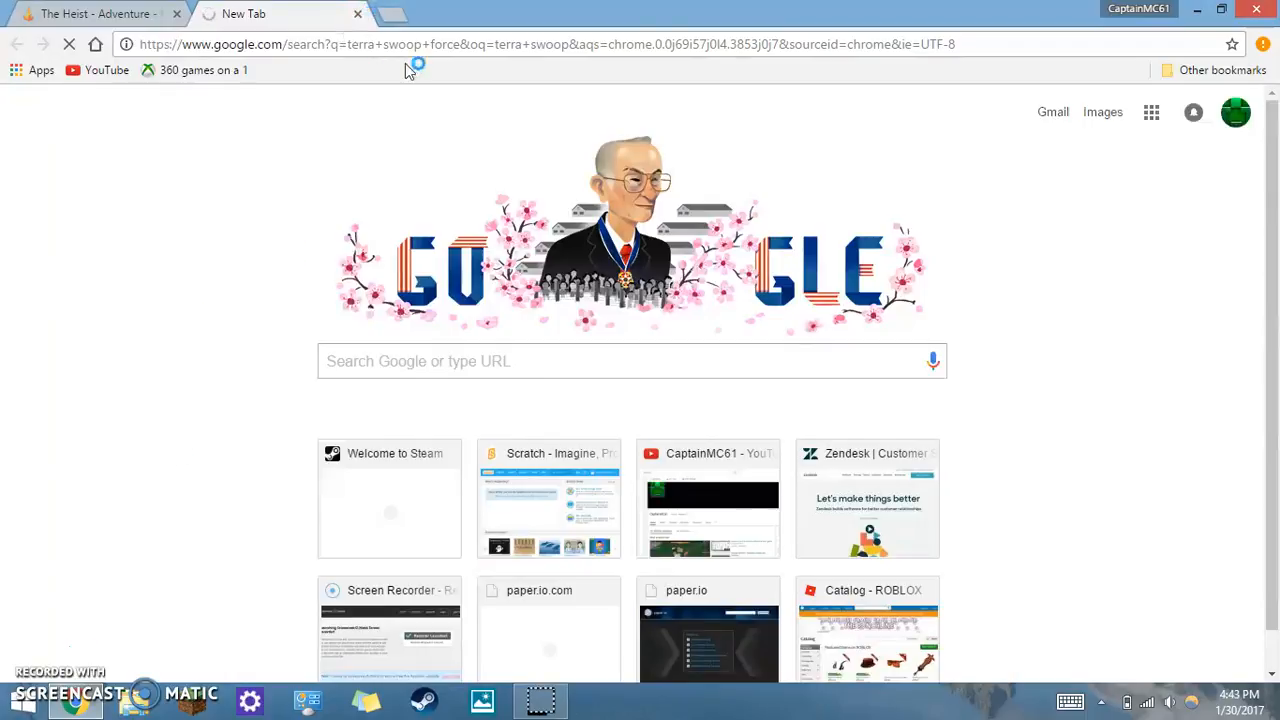
mouse_move(390, 18)
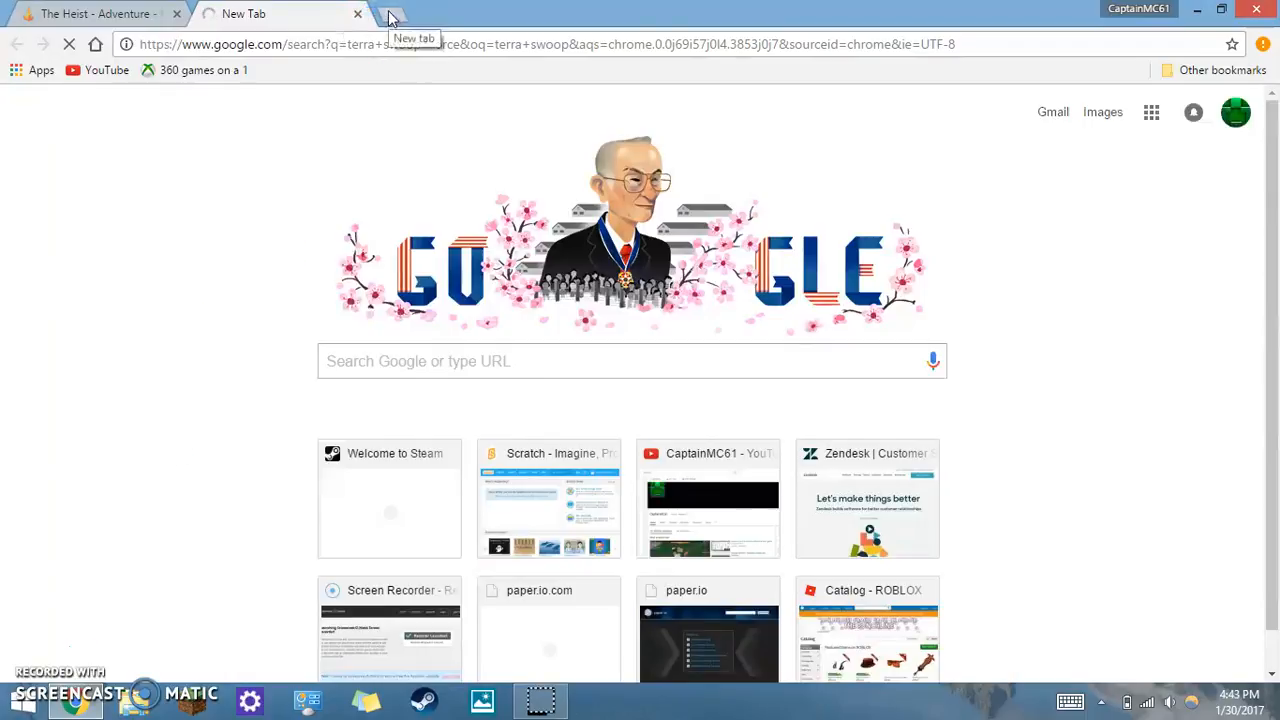
left_click(357, 13)
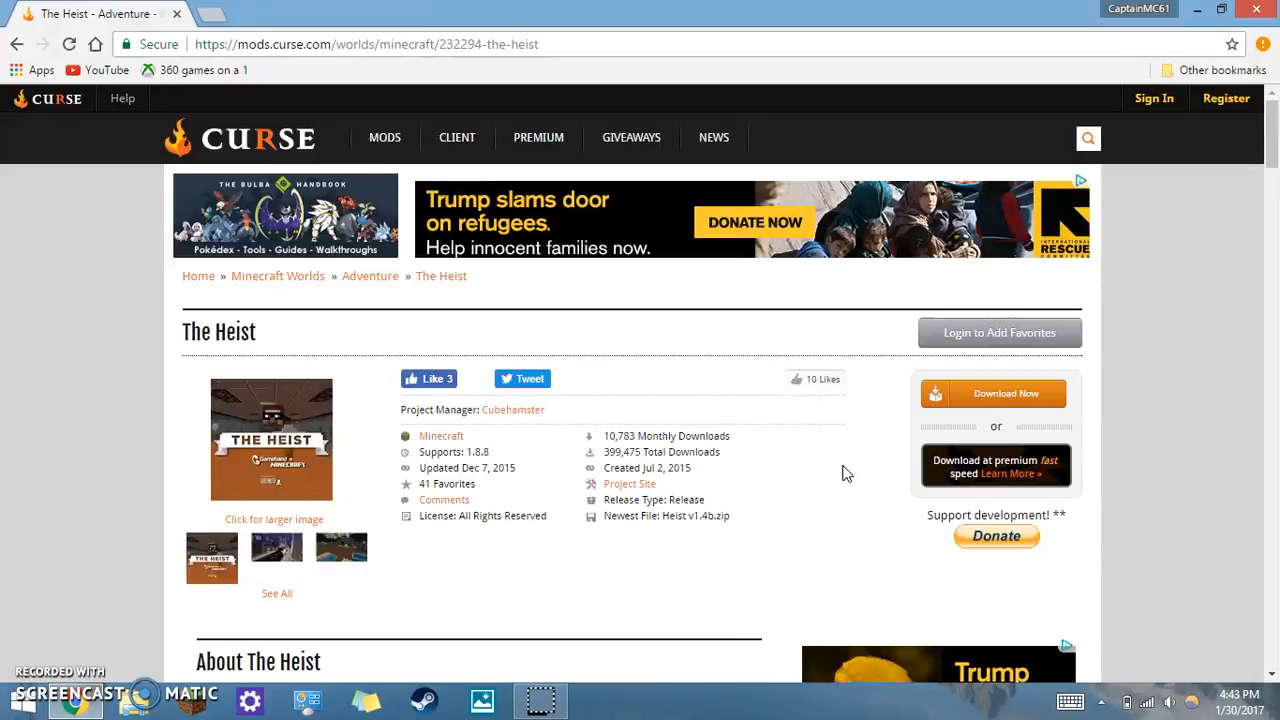
mouse_move(312, 467)
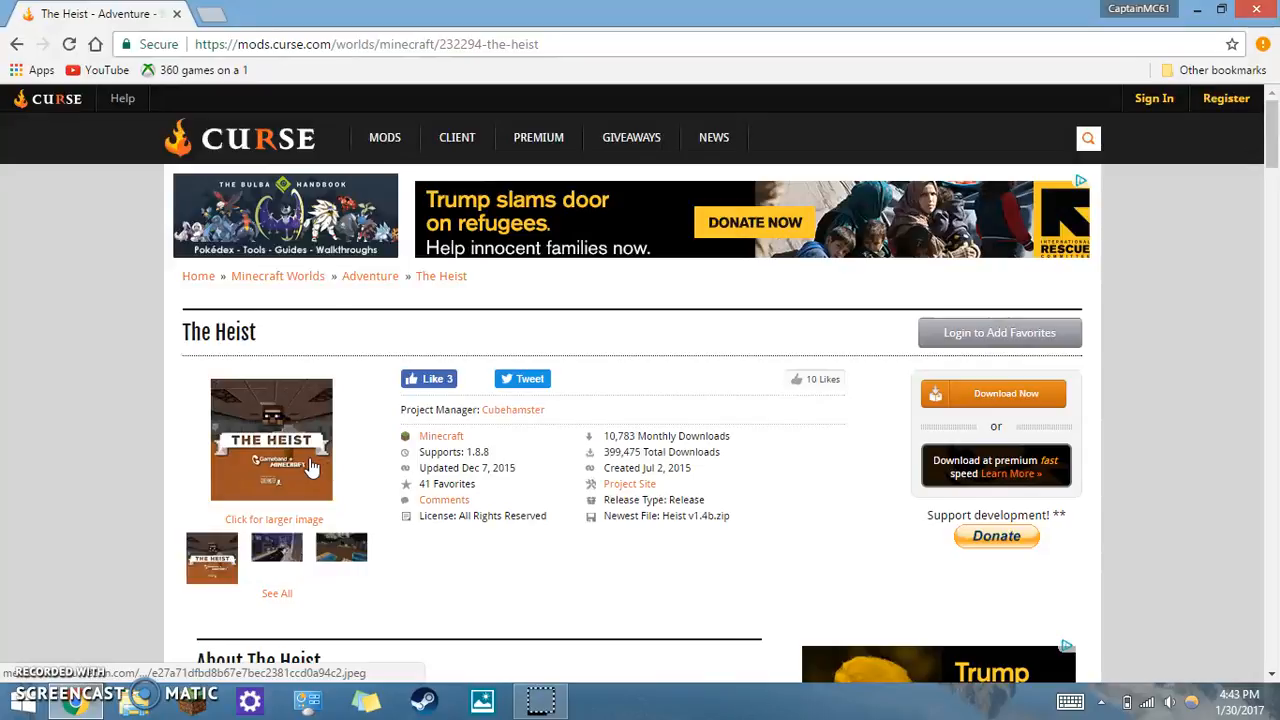
- Read further down the comments, then scroll back up toward the top
scroll("down", 3)
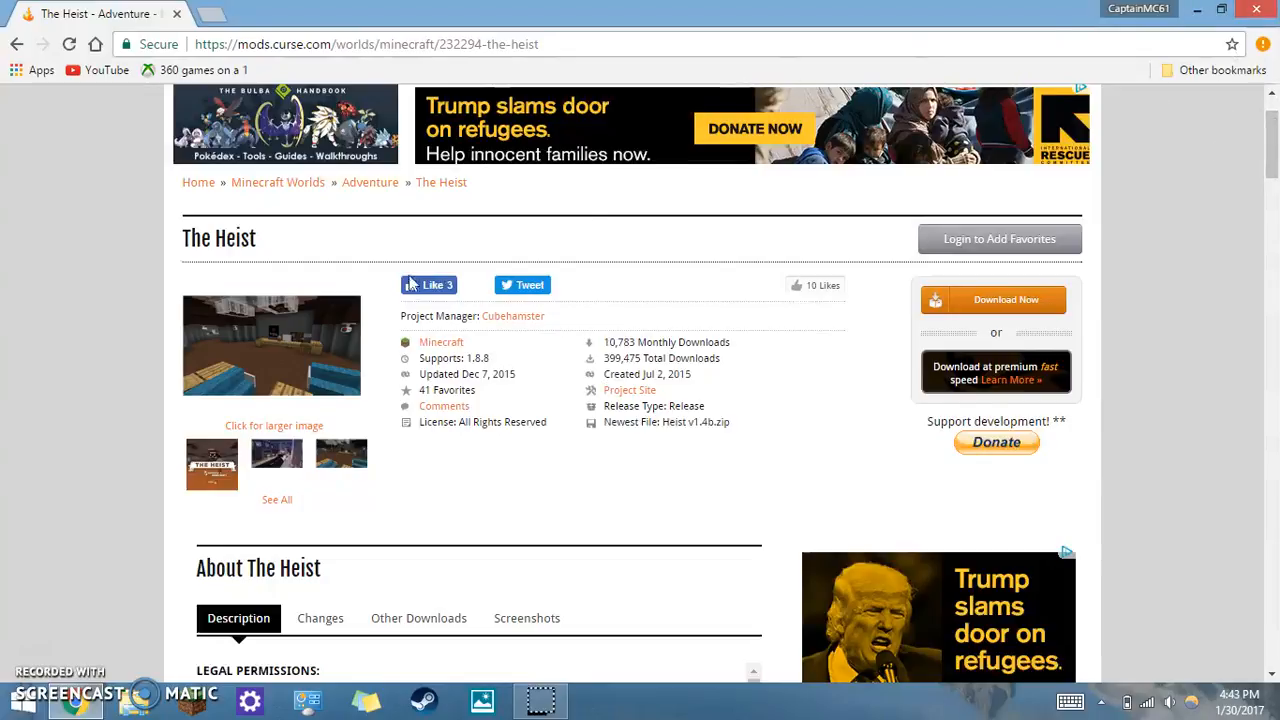
scroll("down", 3)
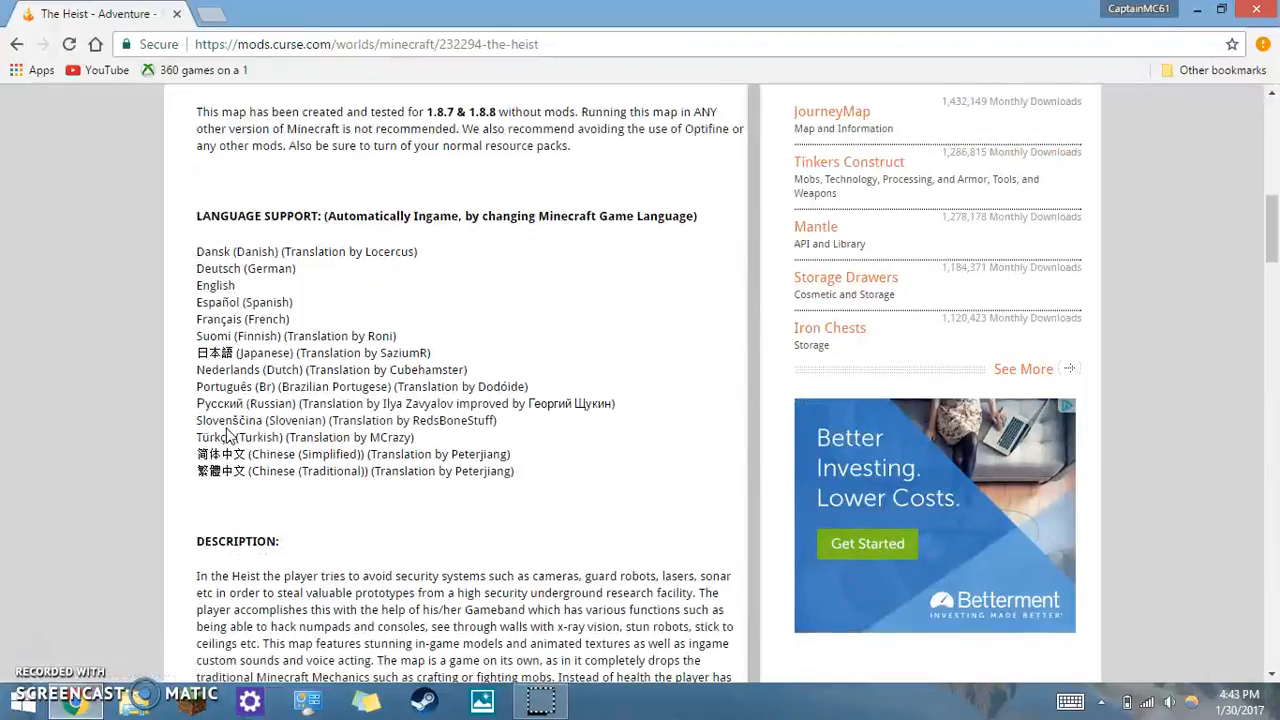
scroll("up", 3)
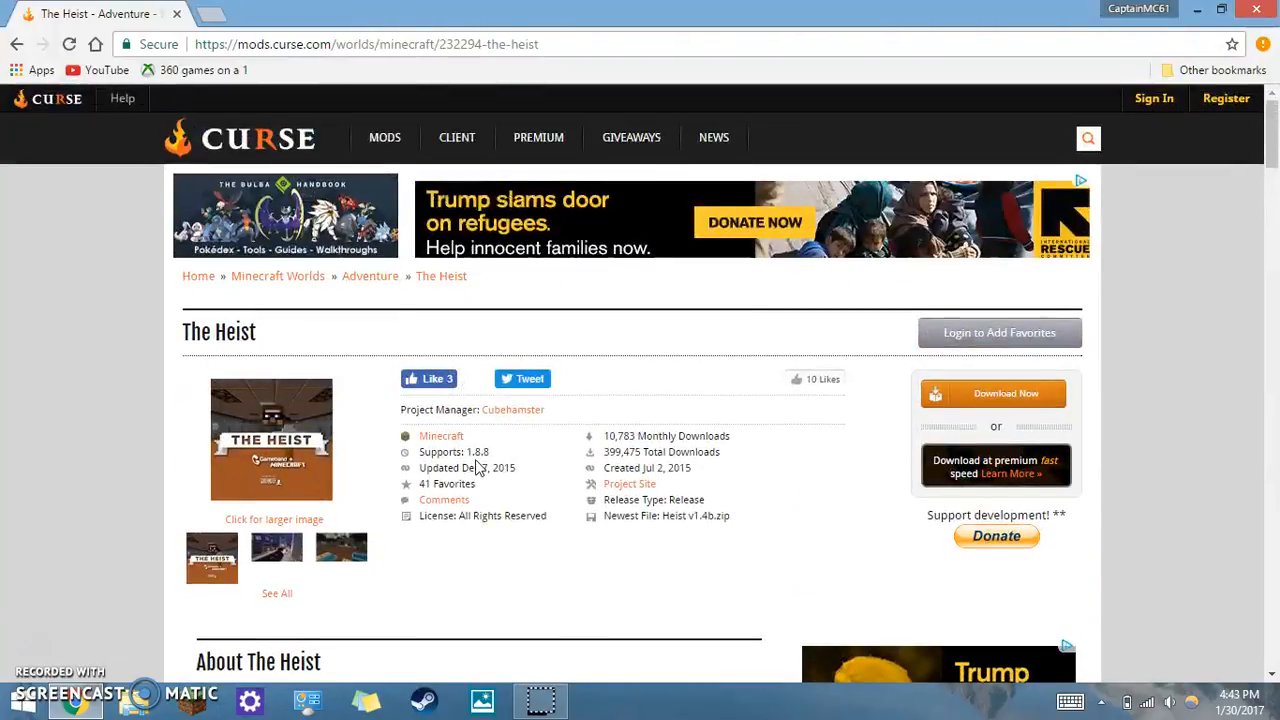
mouse_move(580, 443)
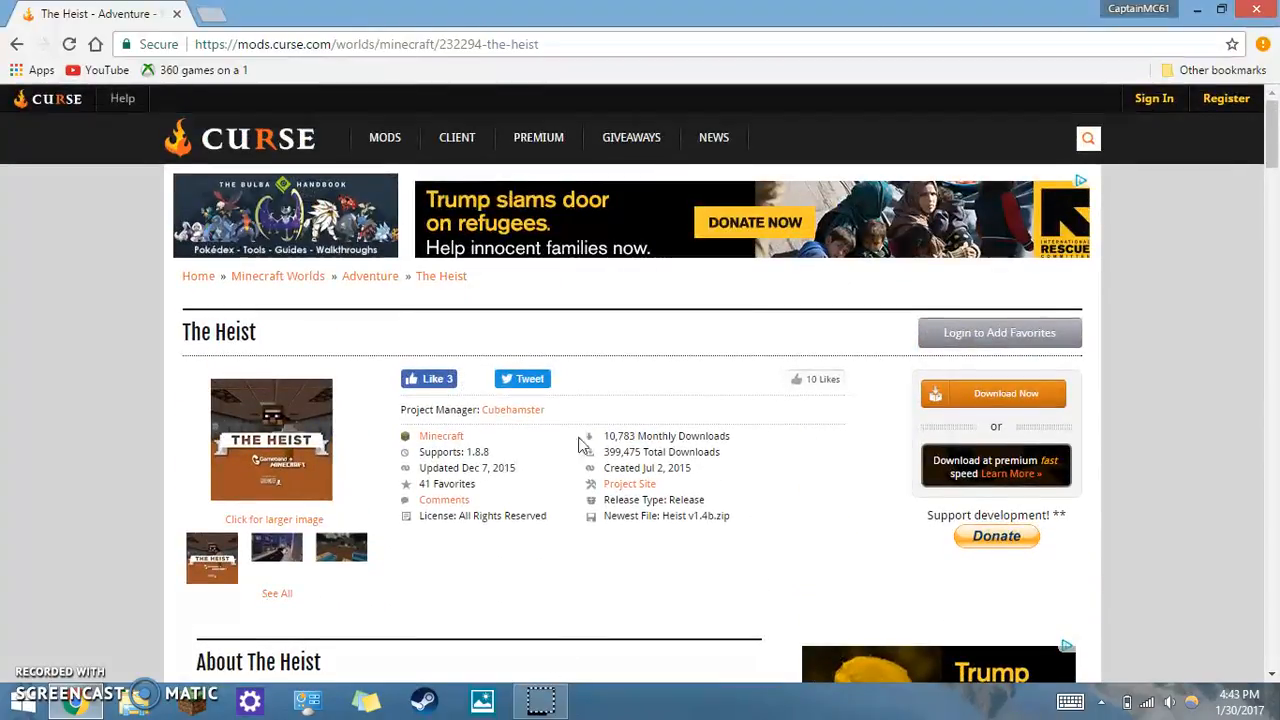
mouse_move(535, 402)
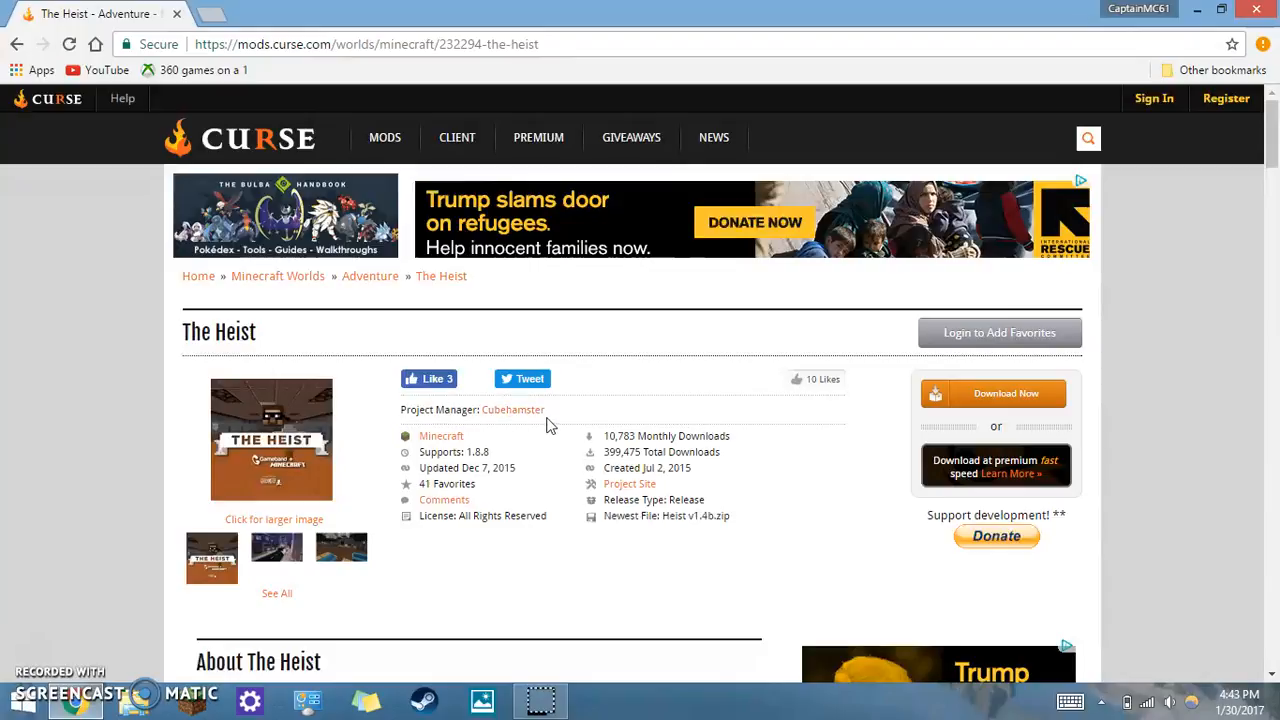
mouse_move(562, 420)
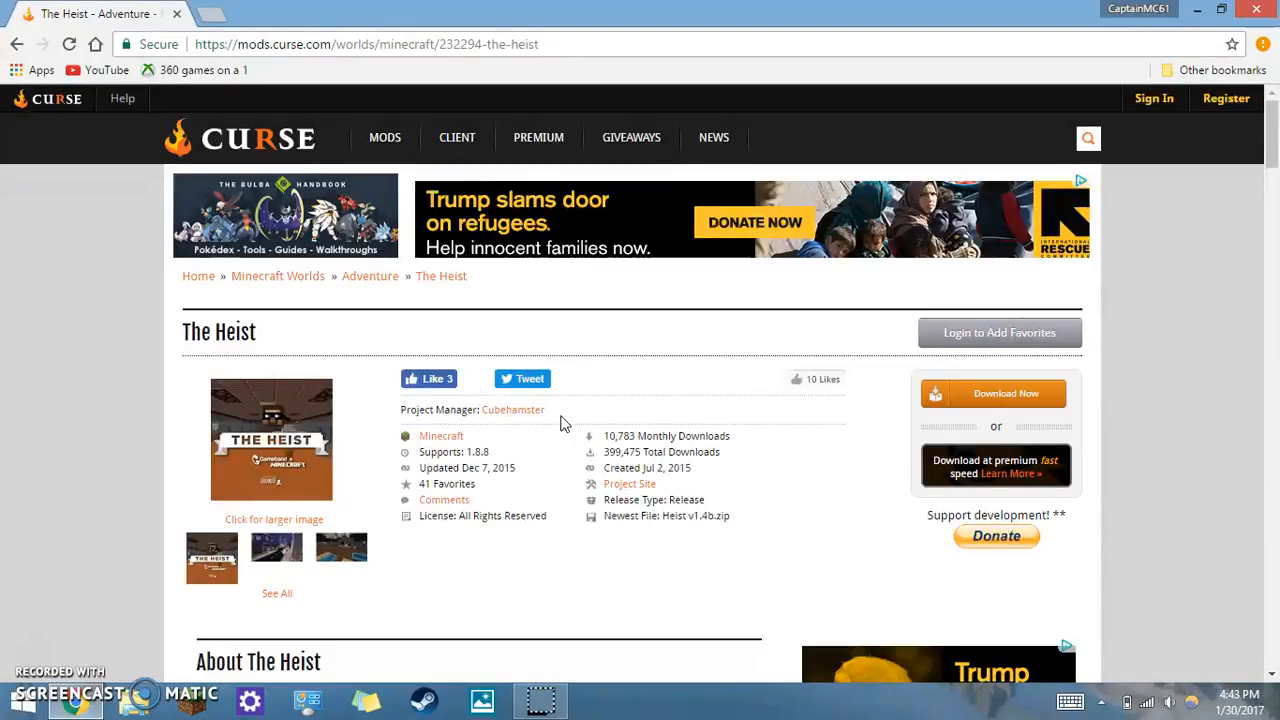
mouse_move(995, 405)
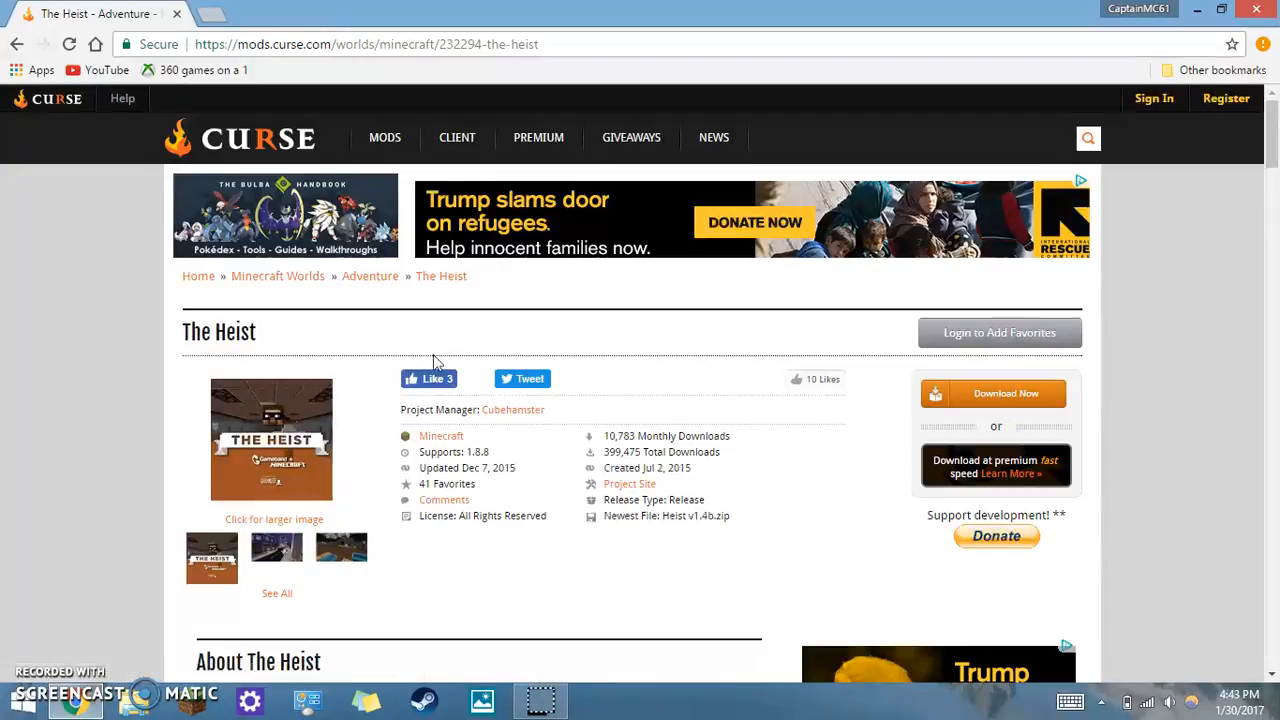
mouse_move(1006, 393)
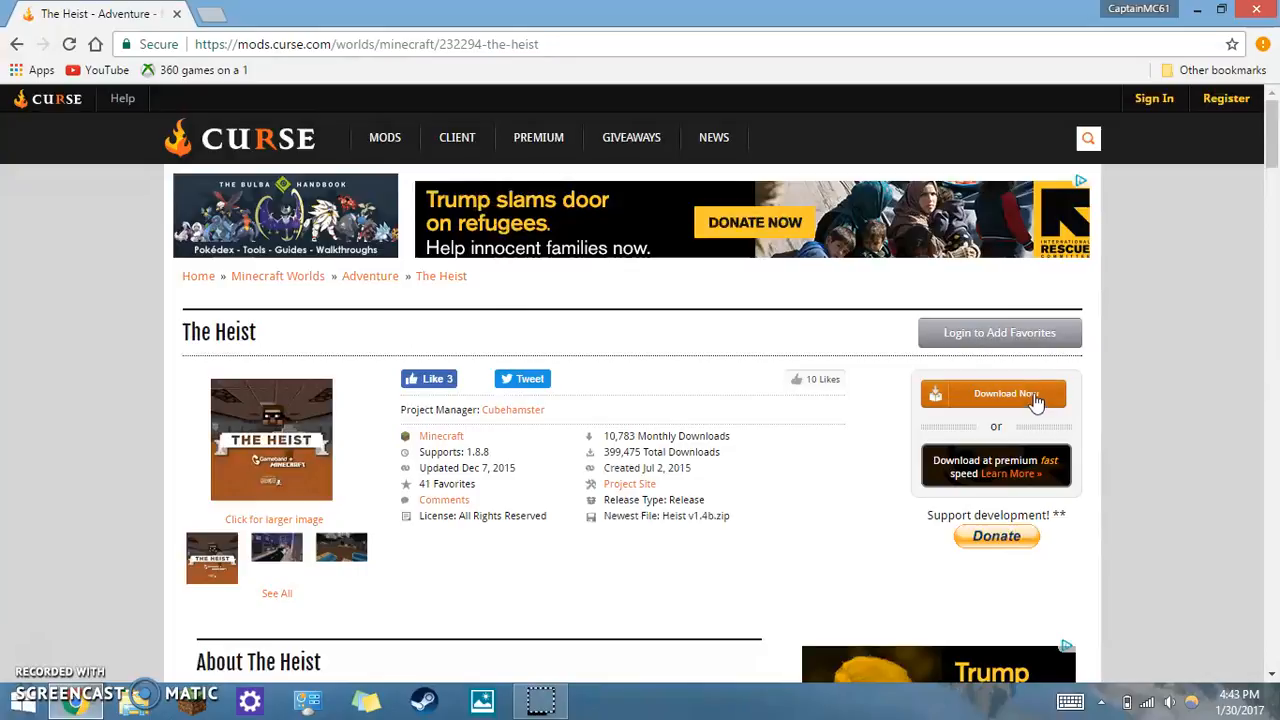
scroll("down", 3)
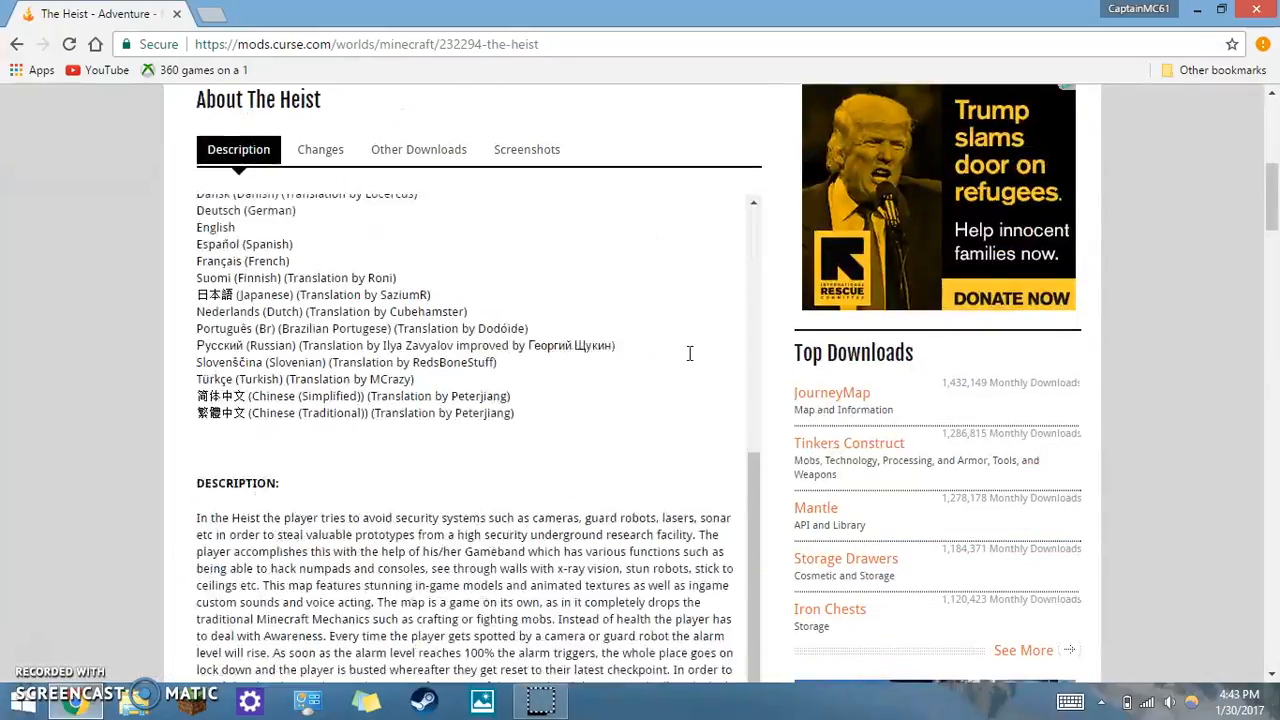
scroll("down", 3)
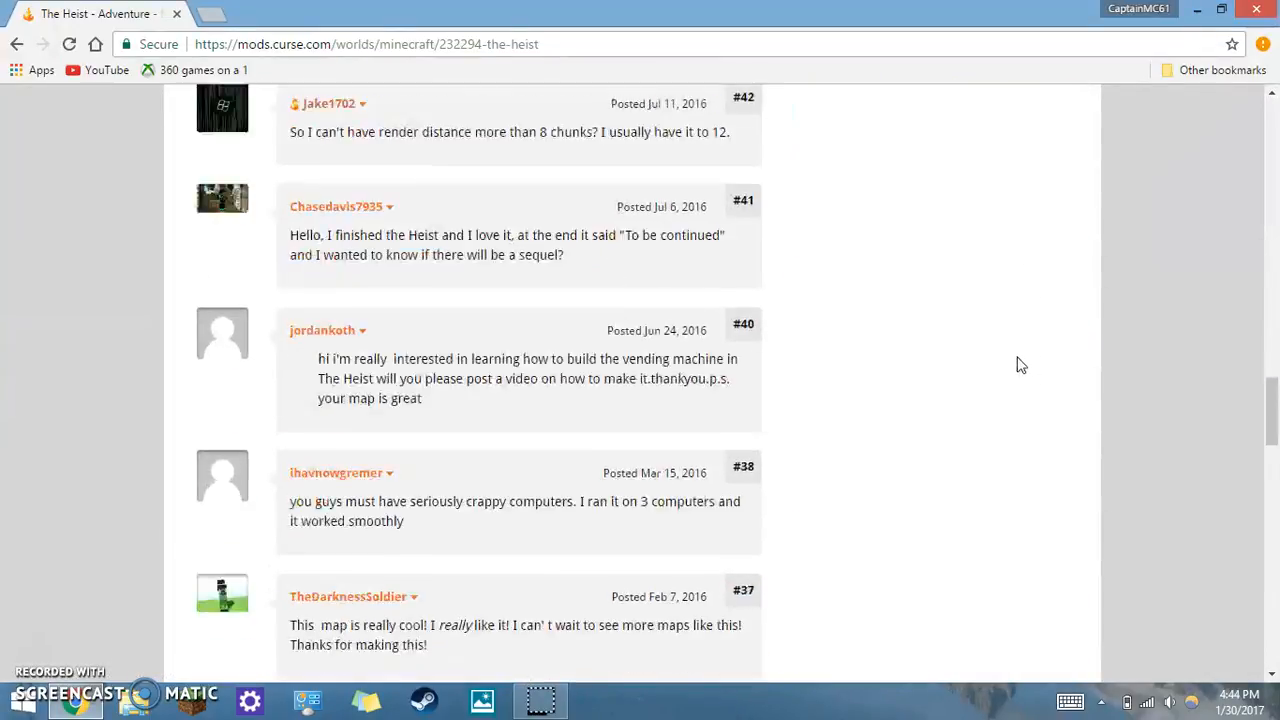
scroll("down", 3)
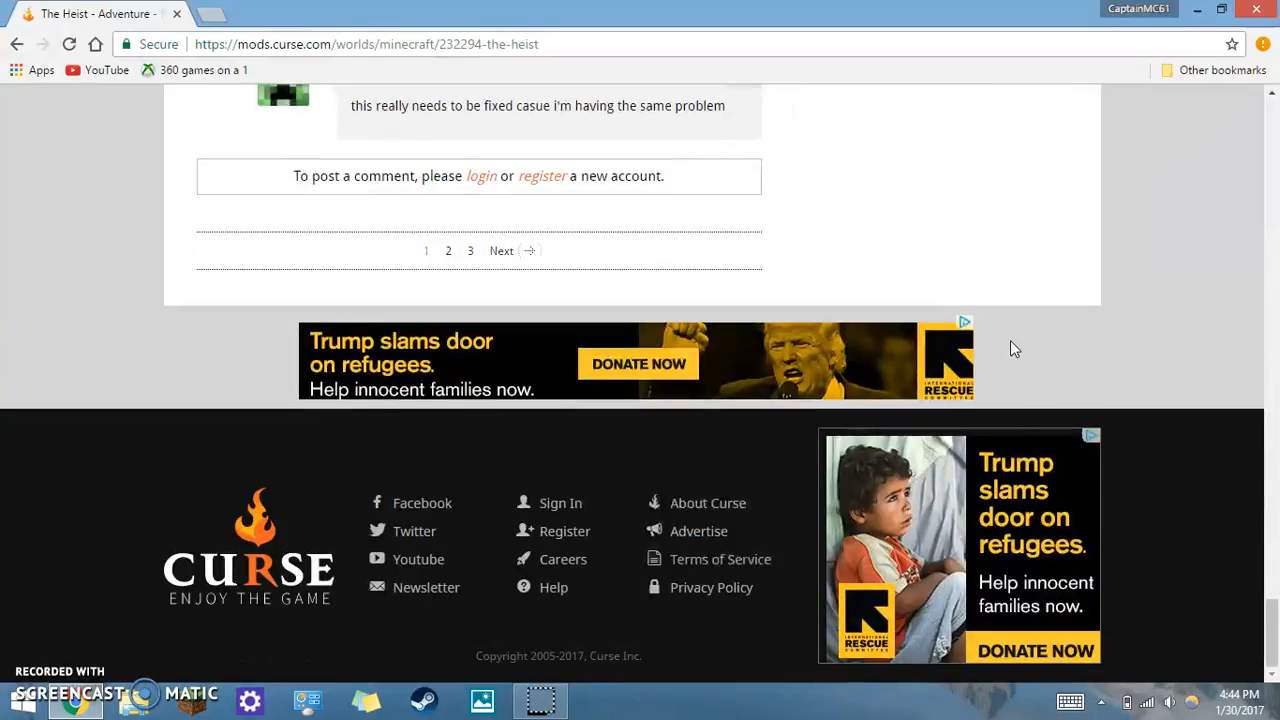
scroll("up", 3)
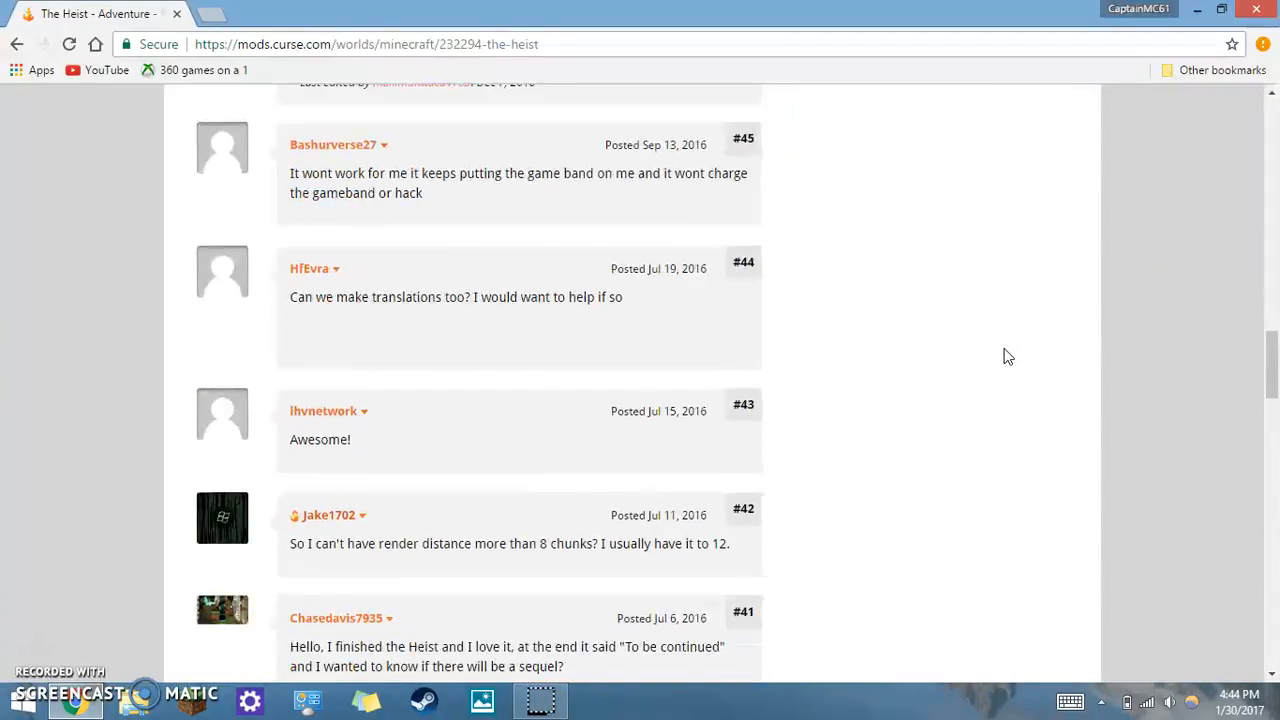
scroll("up", 3)
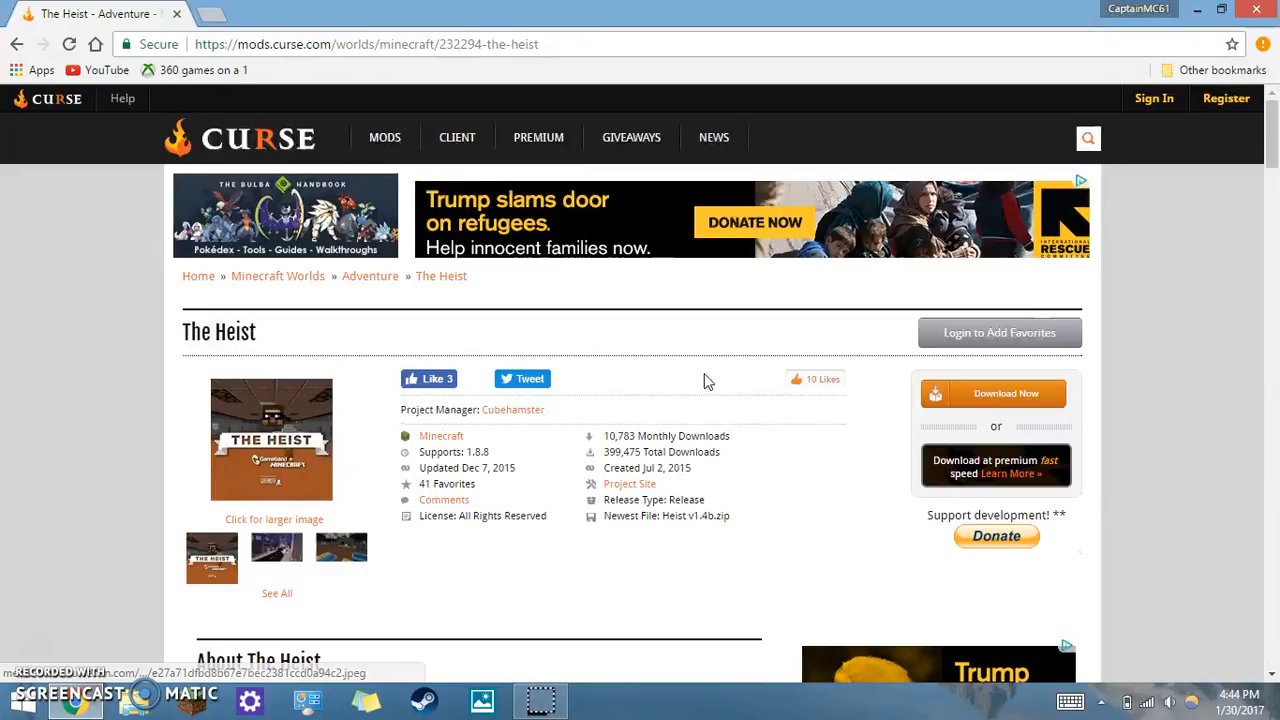
mouse_move(715, 310)
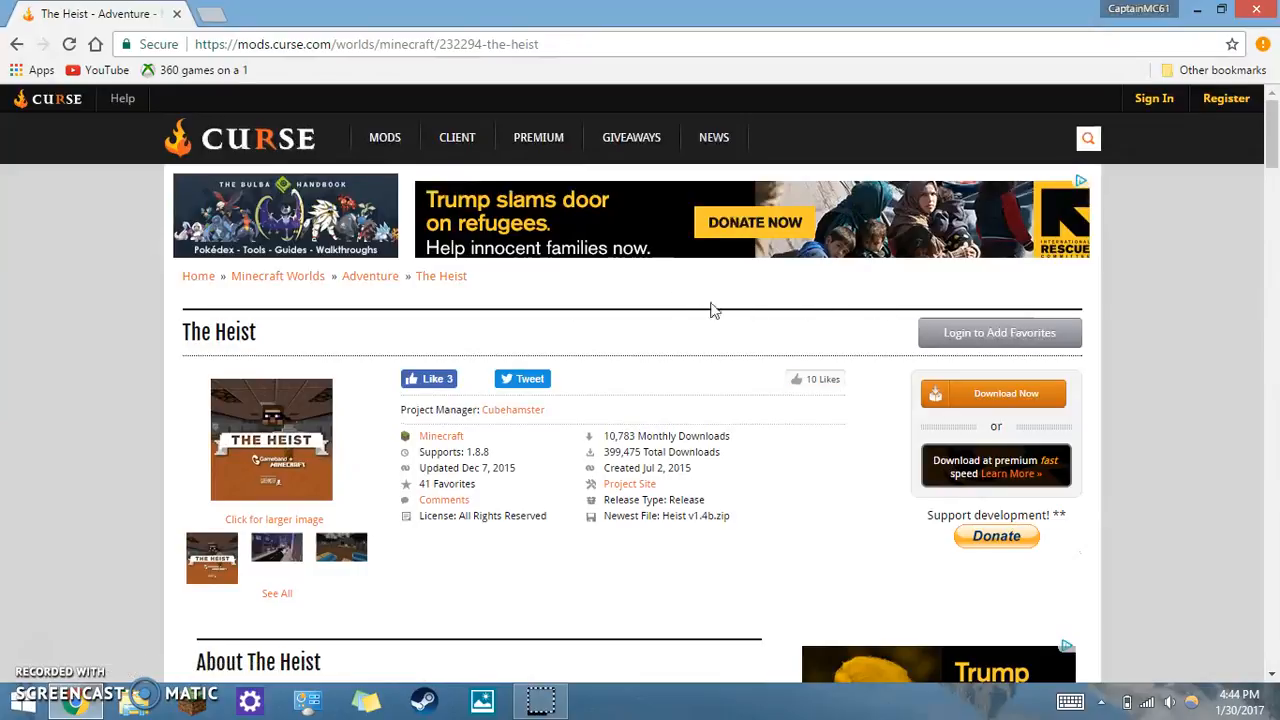
mouse_move(791, 330)
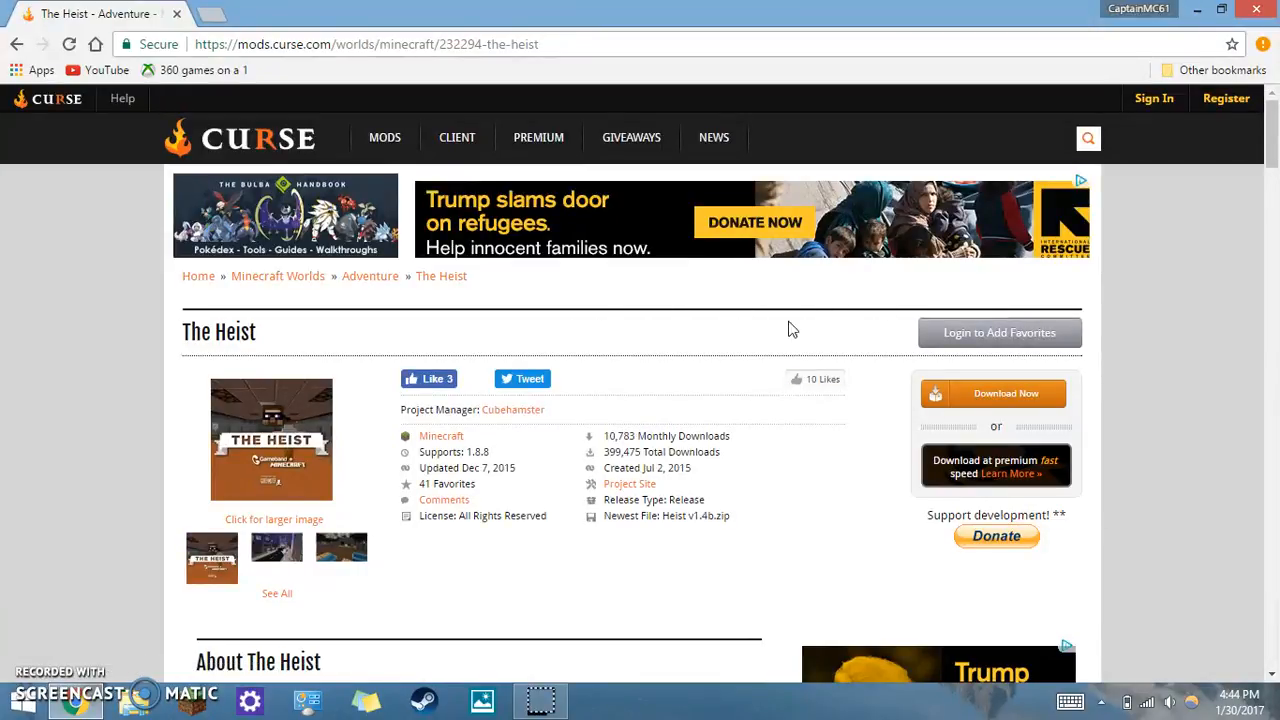
mouse_move(770, 294)
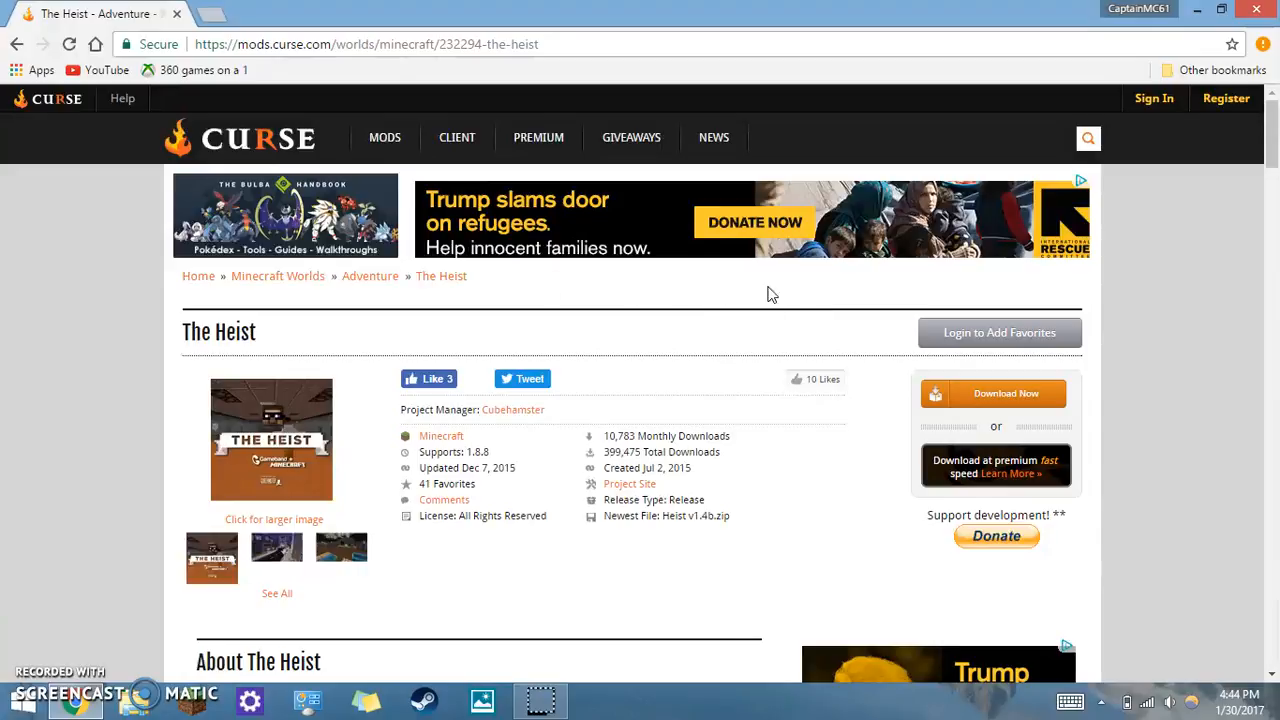
mouse_move(862, 323)
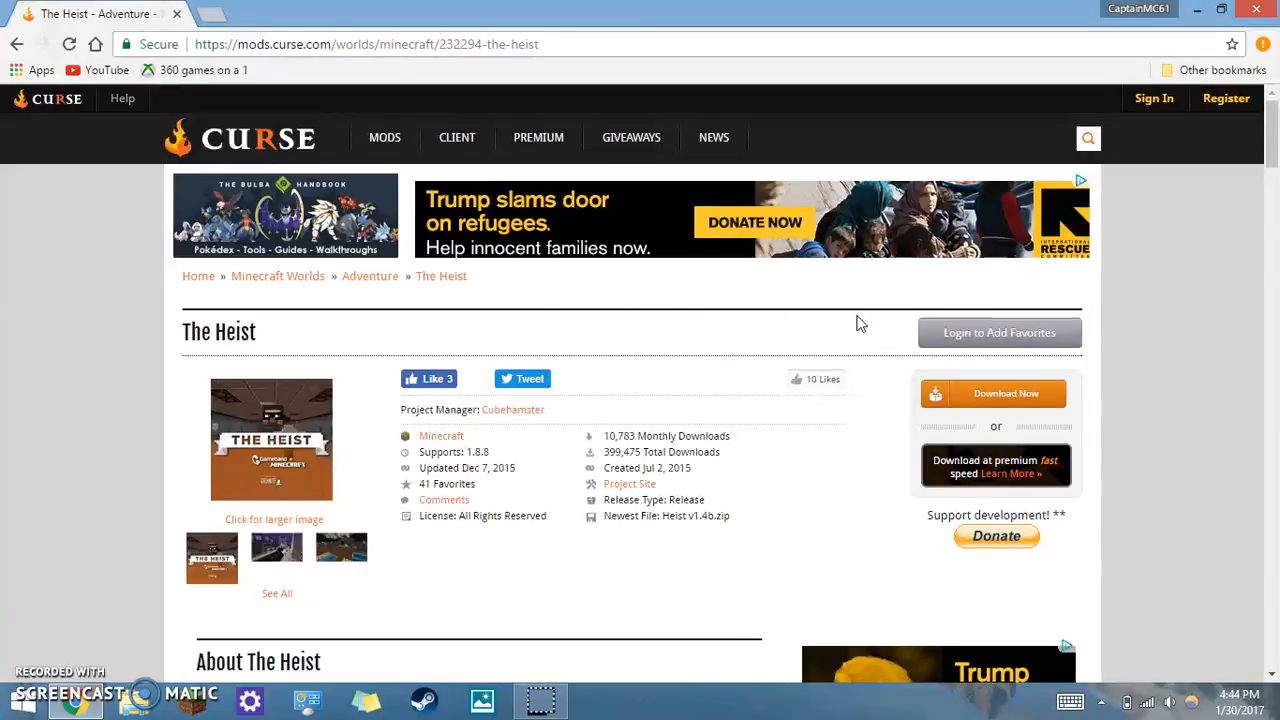
mouse_move(1005, 393)
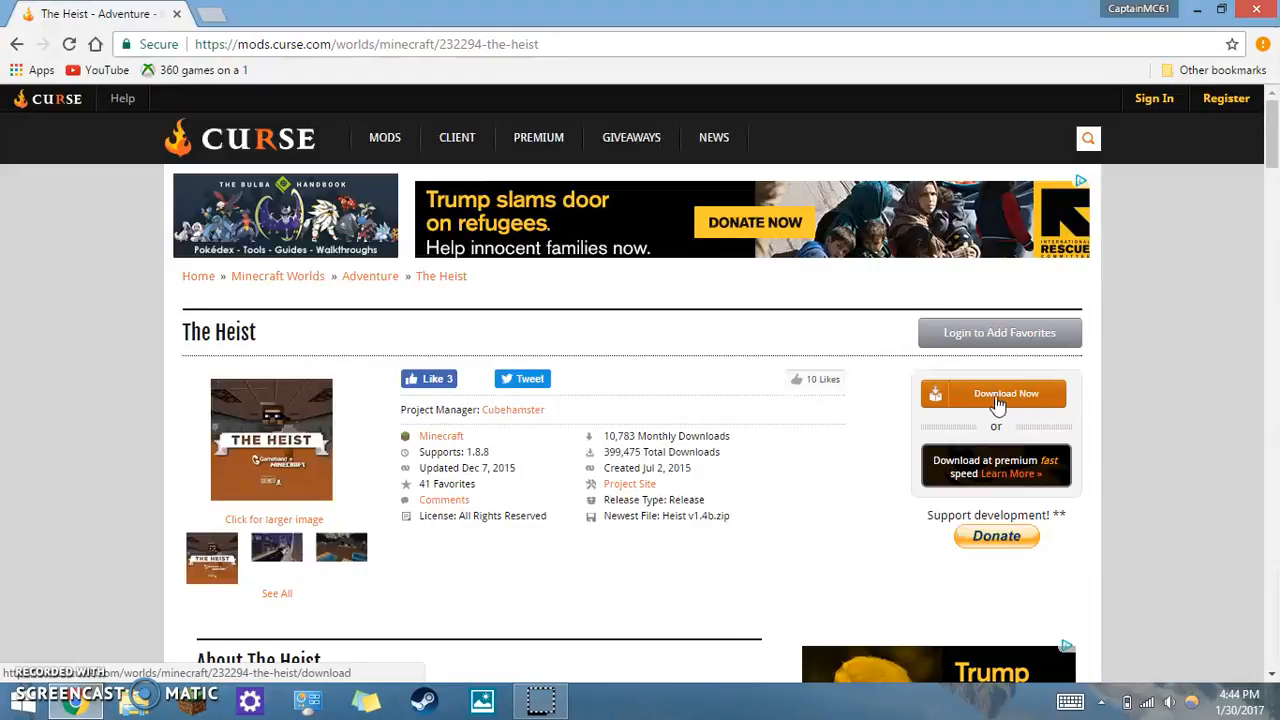
- Download the newest file, Heist v1.4b.zip
left_click(1005, 393)
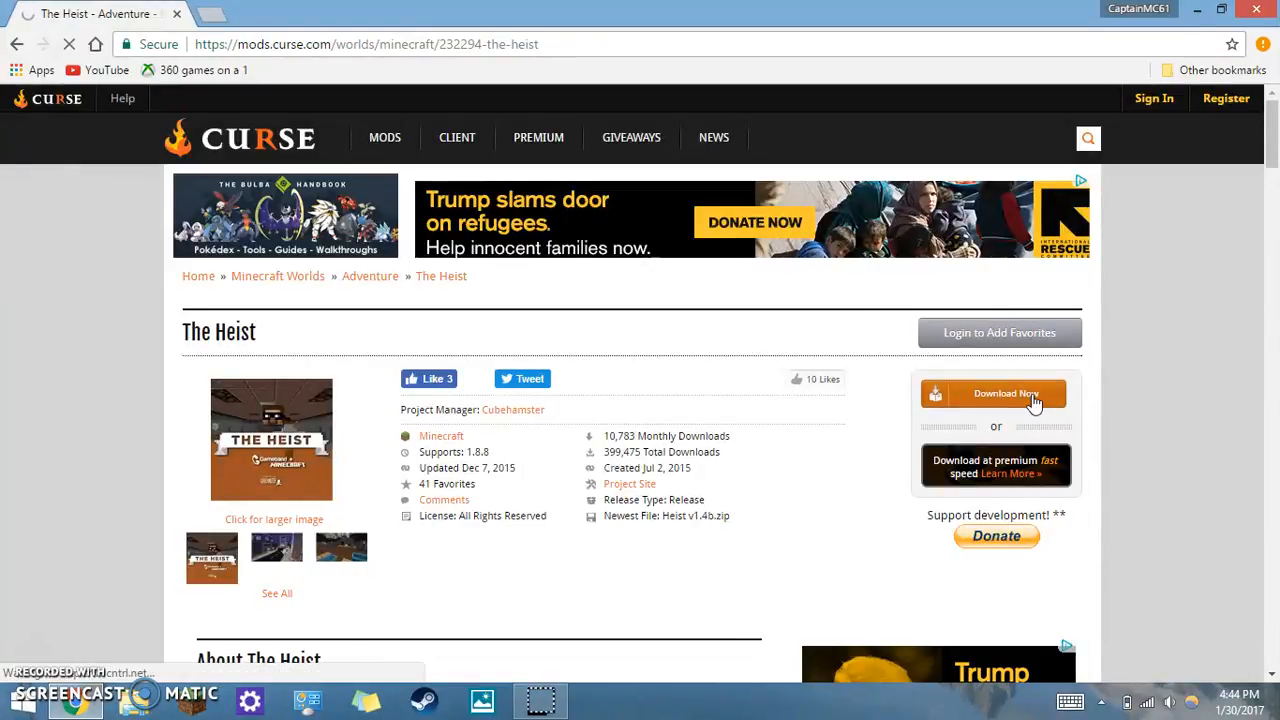
left_click(992, 393)
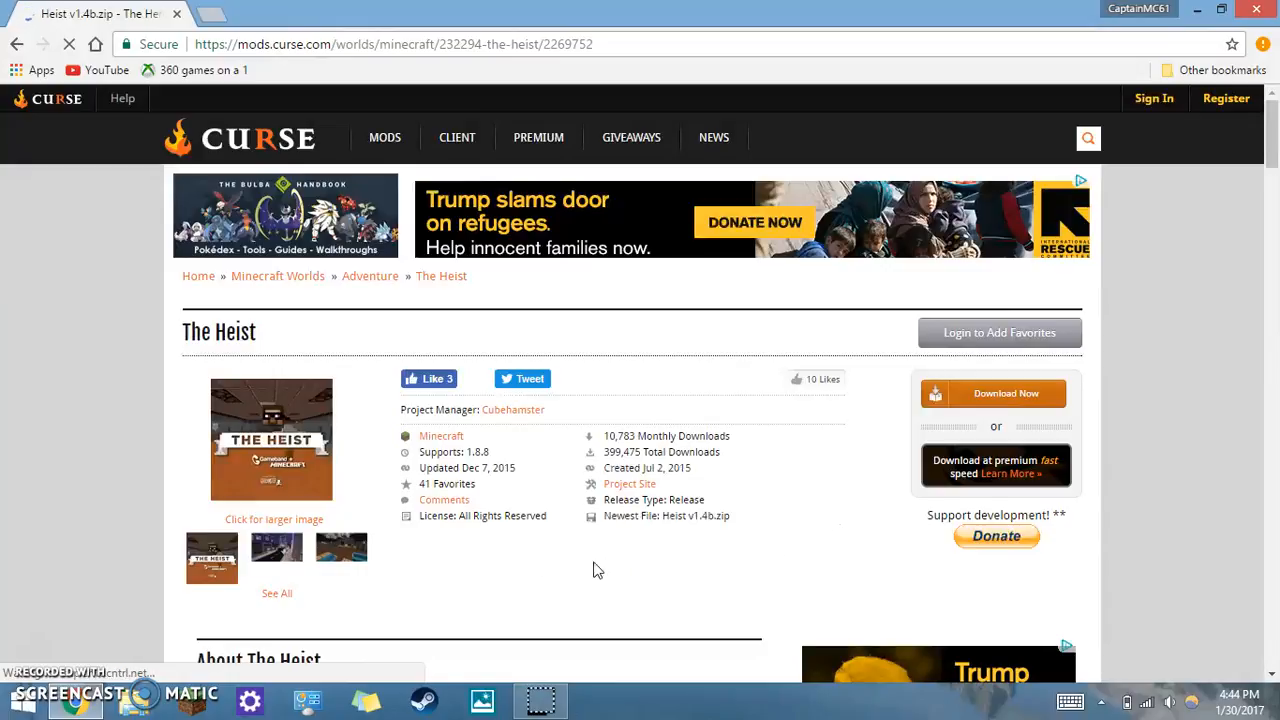
left_click(991, 393)
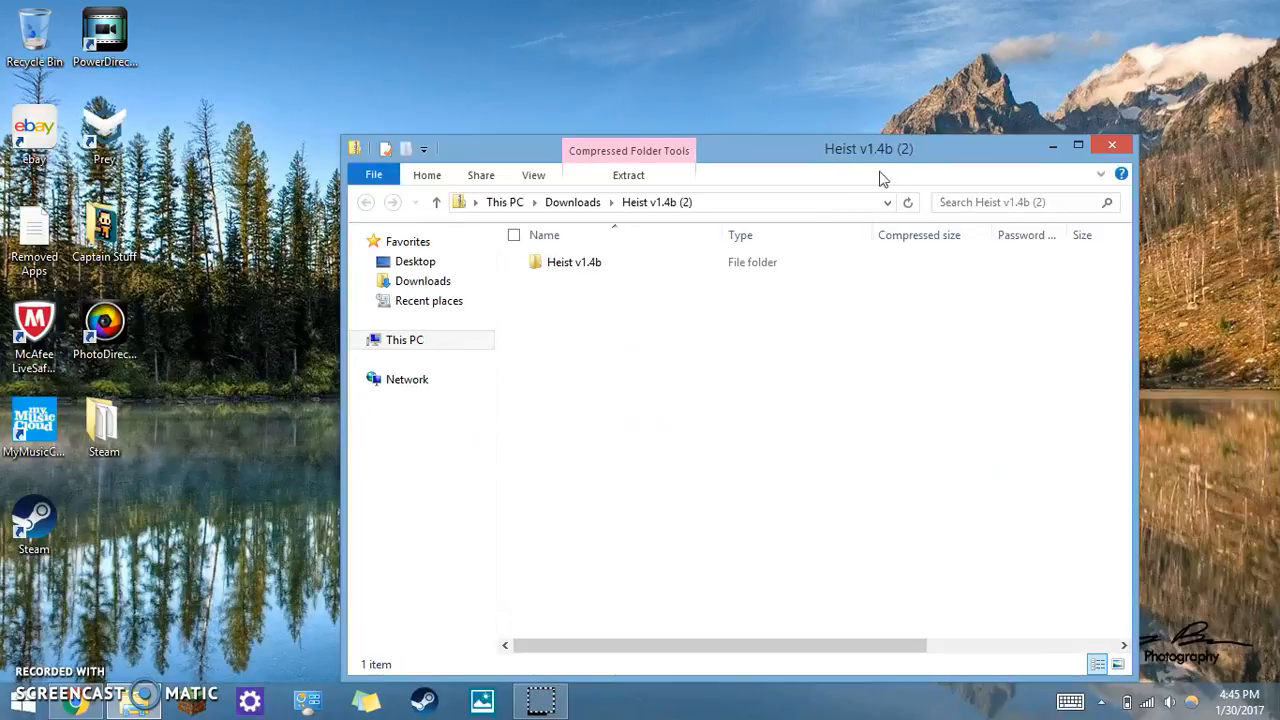
mouse_move(900, 167)
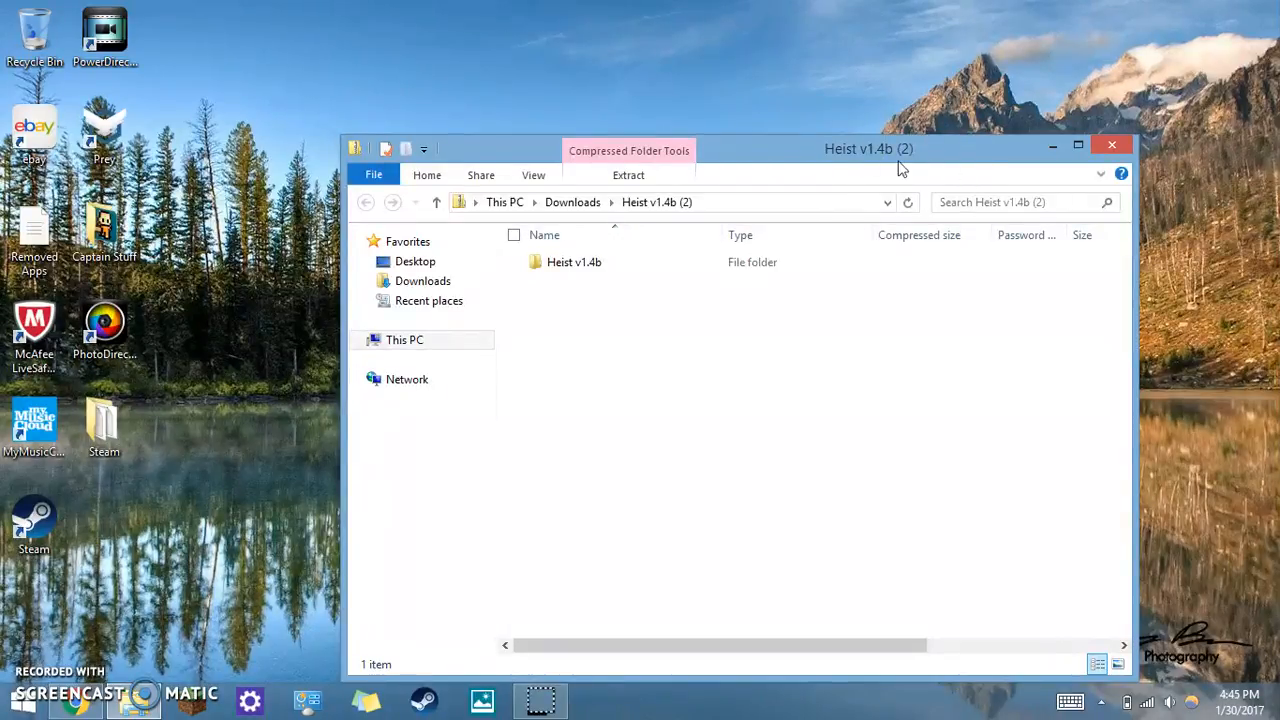
mouse_move(850, 297)
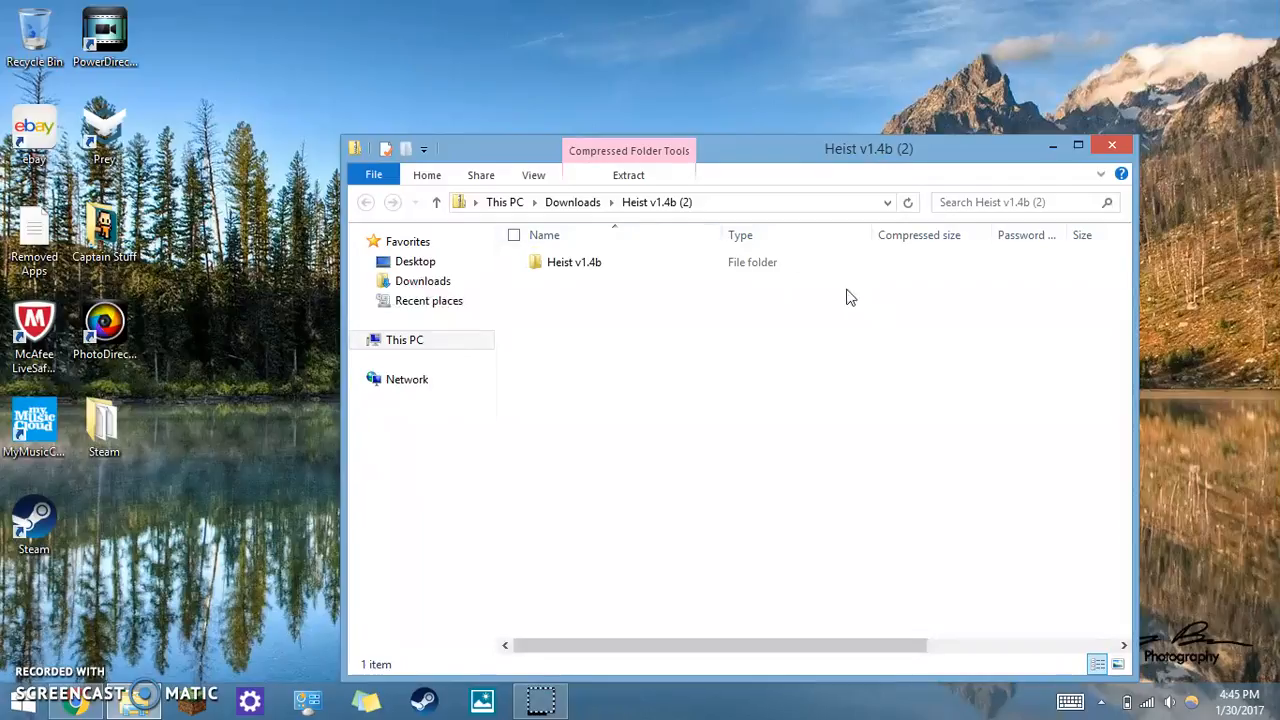
- Select the Heist v1.4b folder inside the archive and move the window aside
left_click(574, 262)
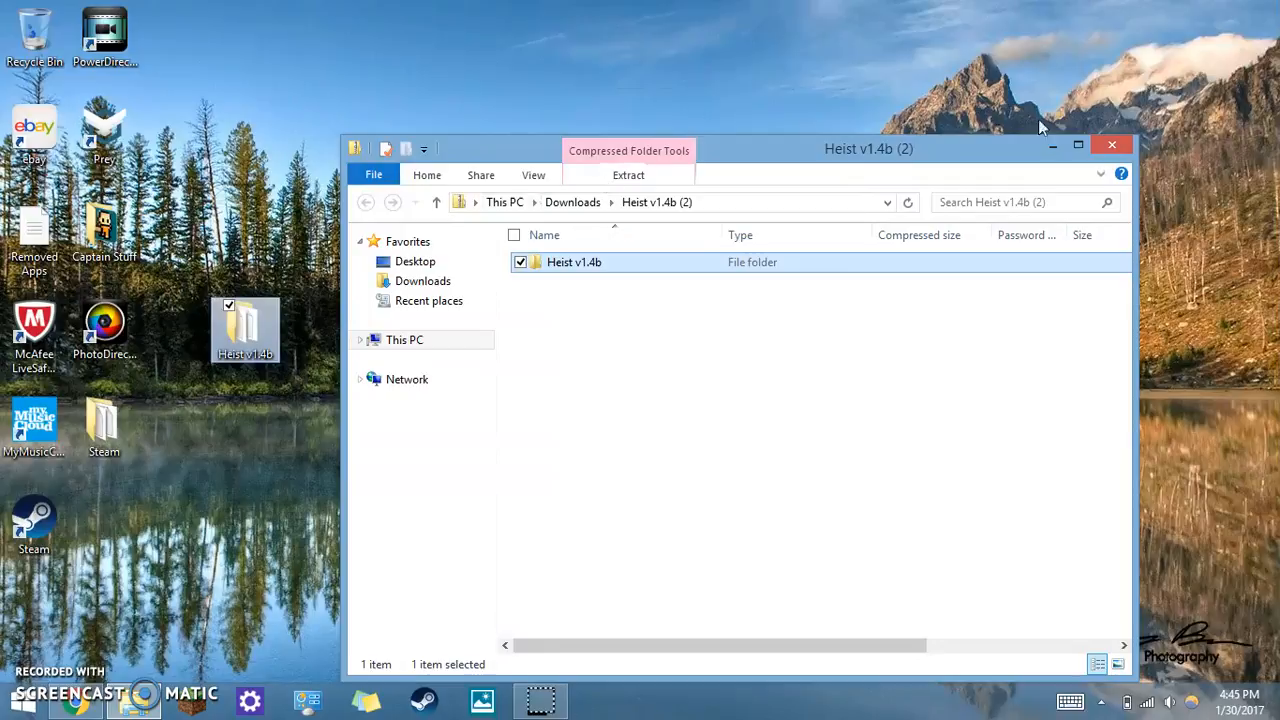
left_click_drag(868, 148, 892, 74)
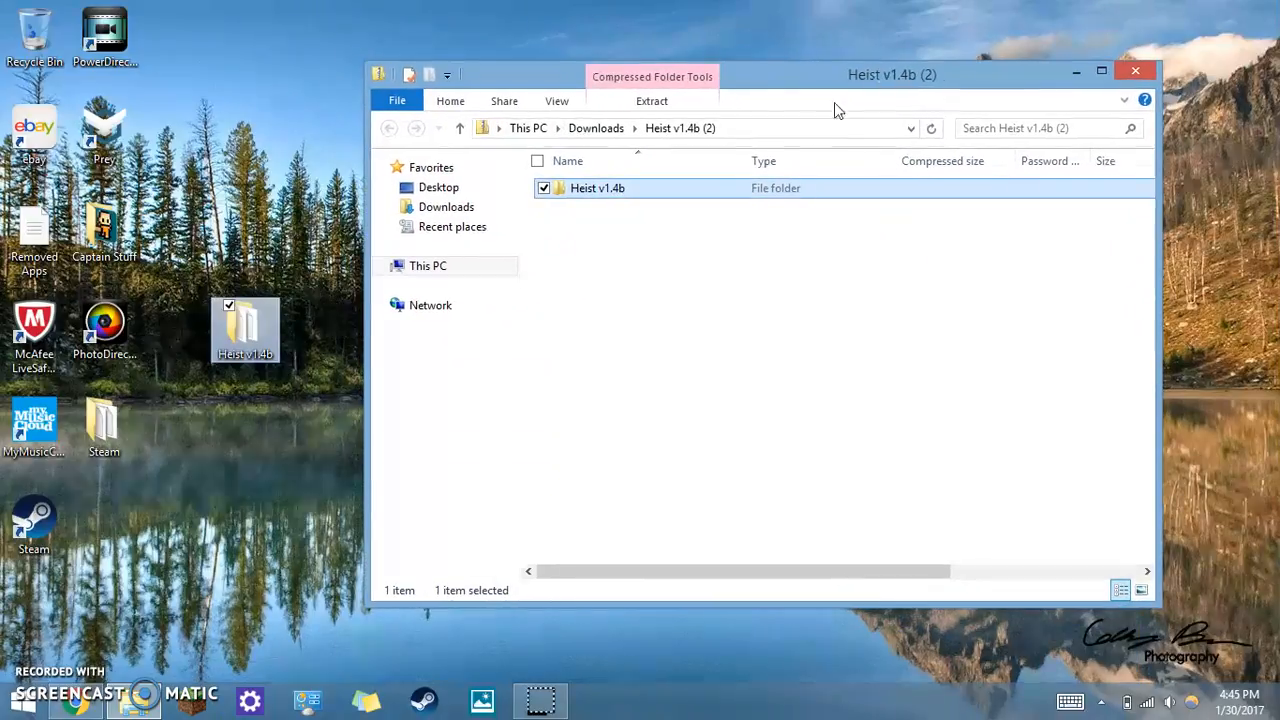
mouse_move(133, 700)
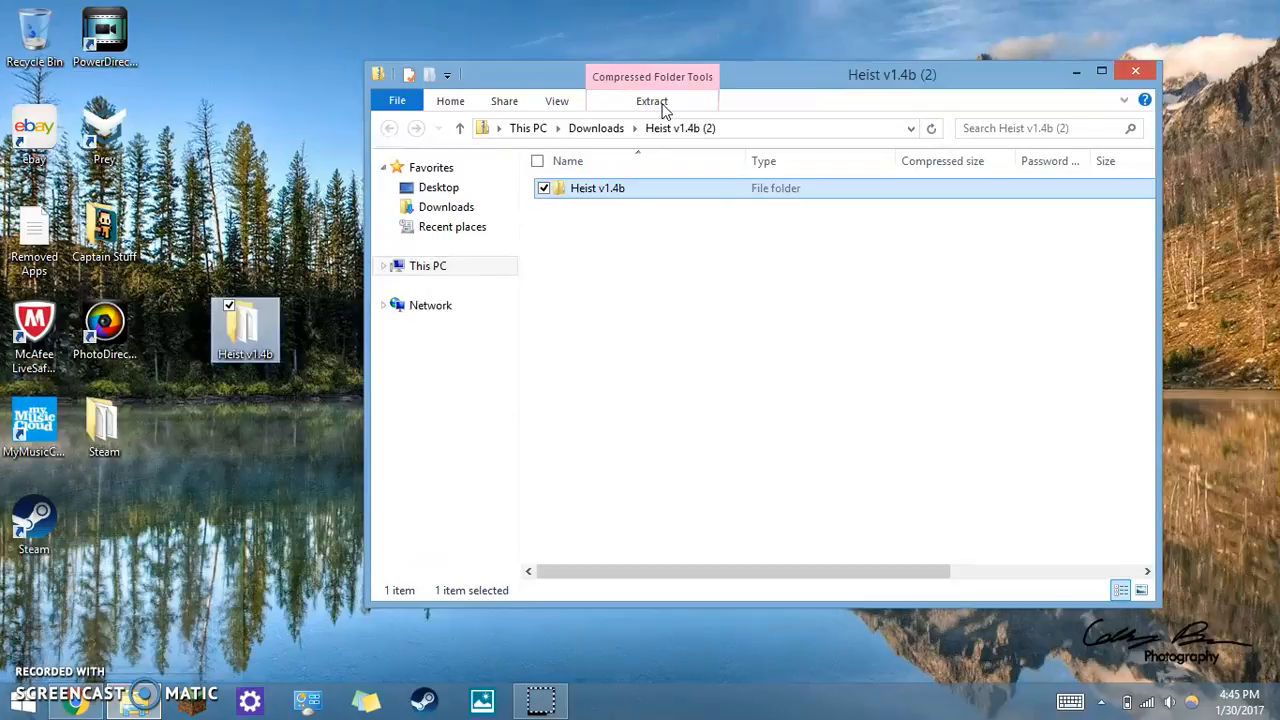
- Go to %appdata% and open .minecraft, then its saves folder
left_click(700, 128)
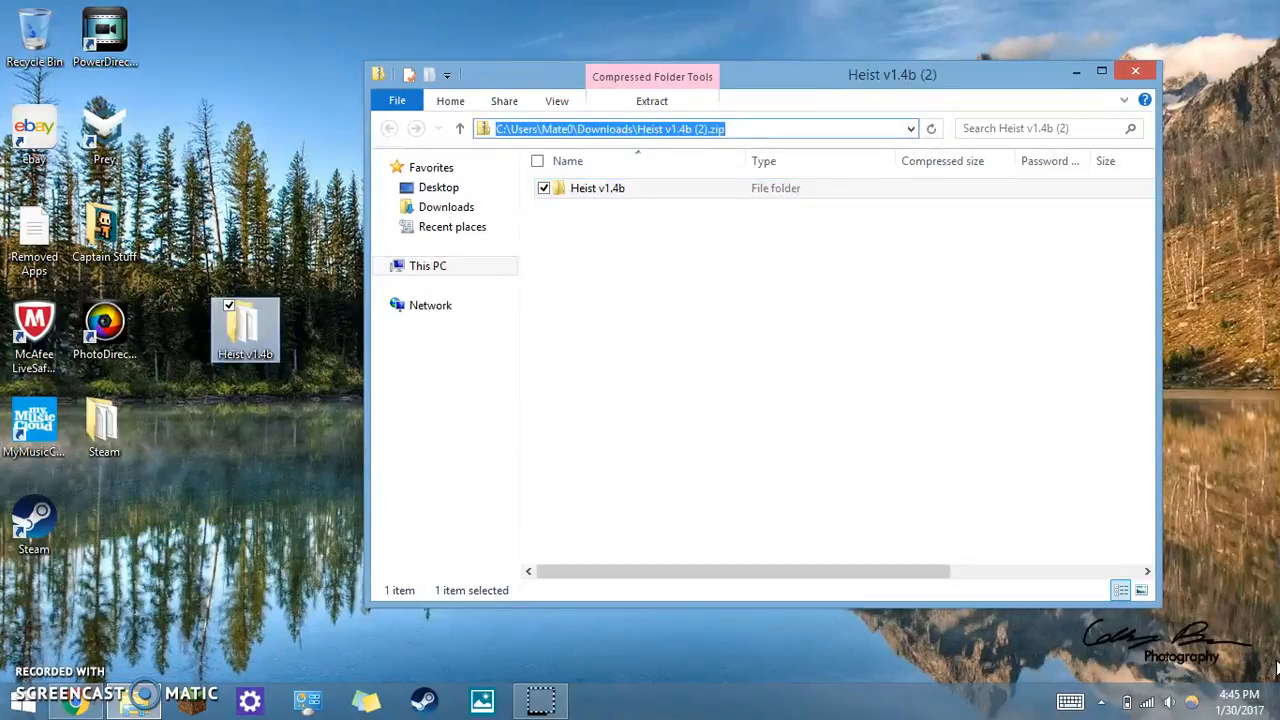
type("%")
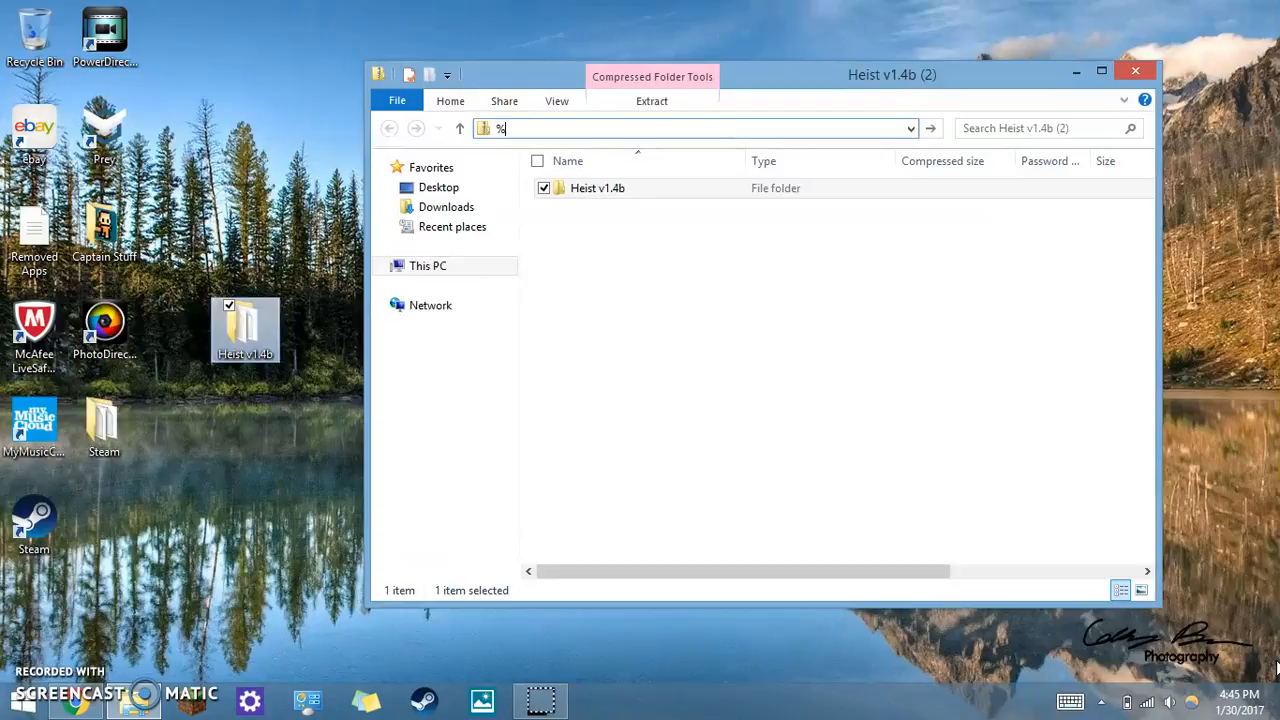
type("appdata")
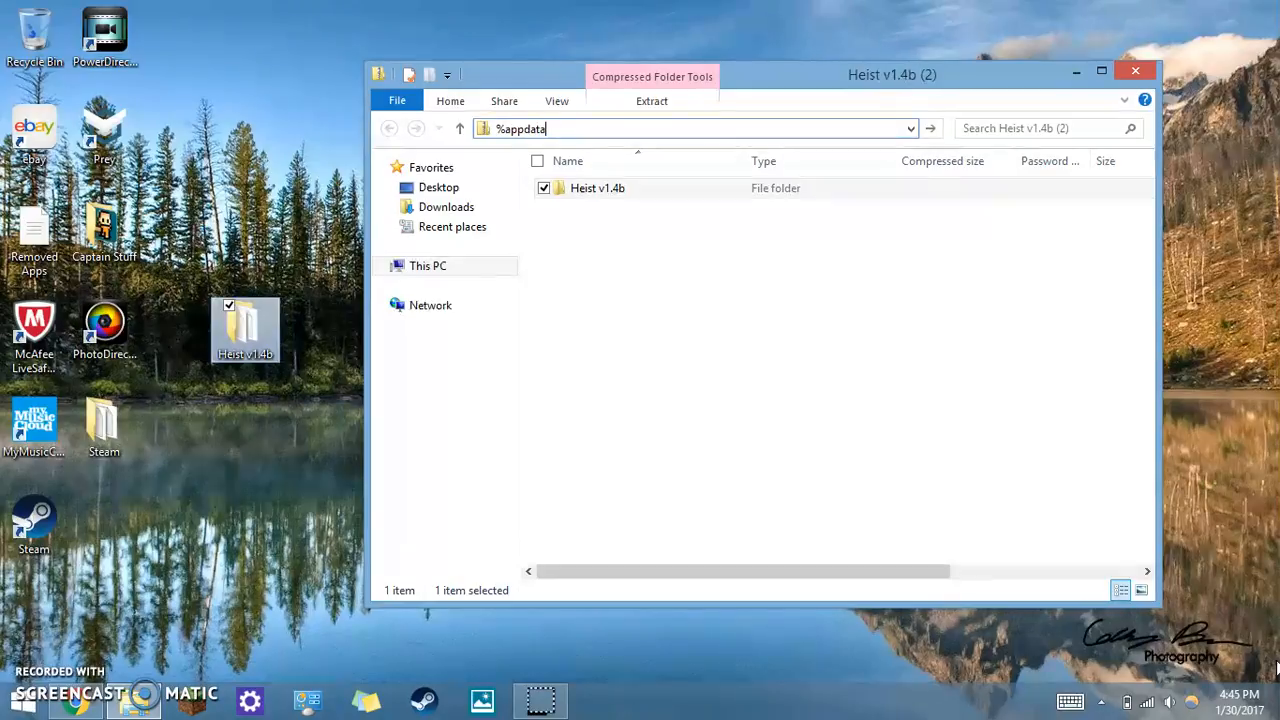
type("%")
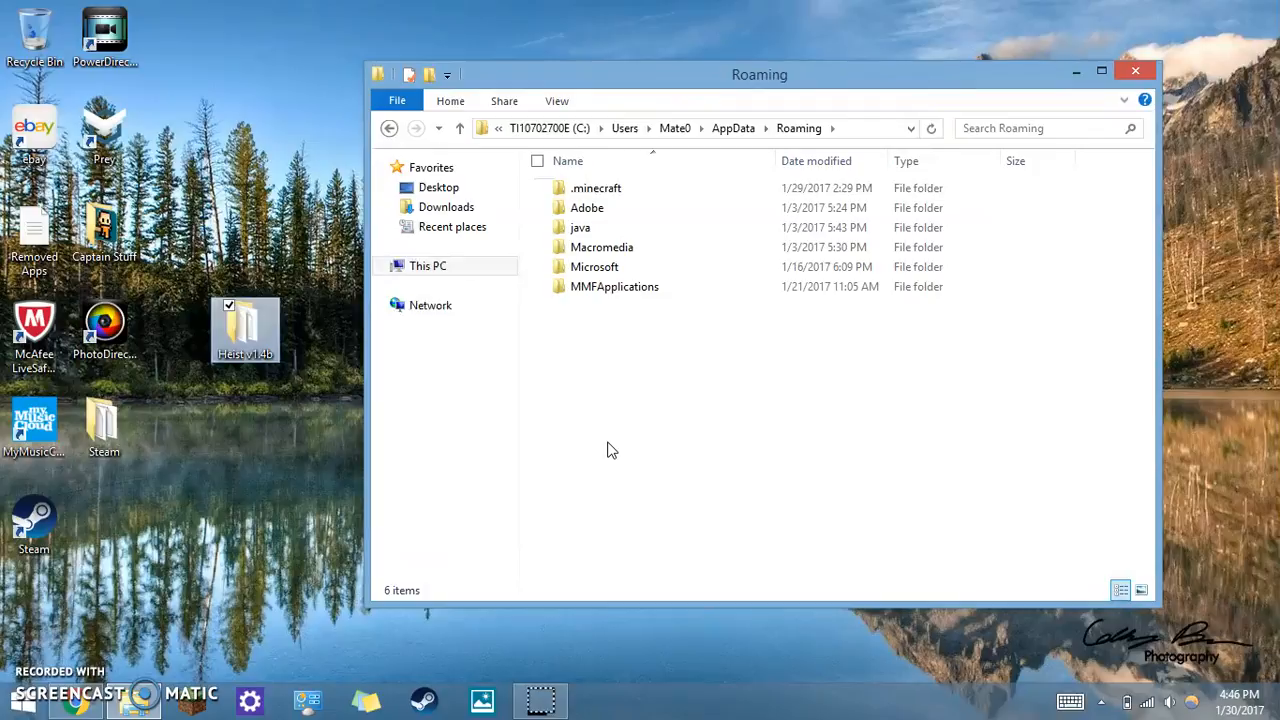
double_click(596, 188)
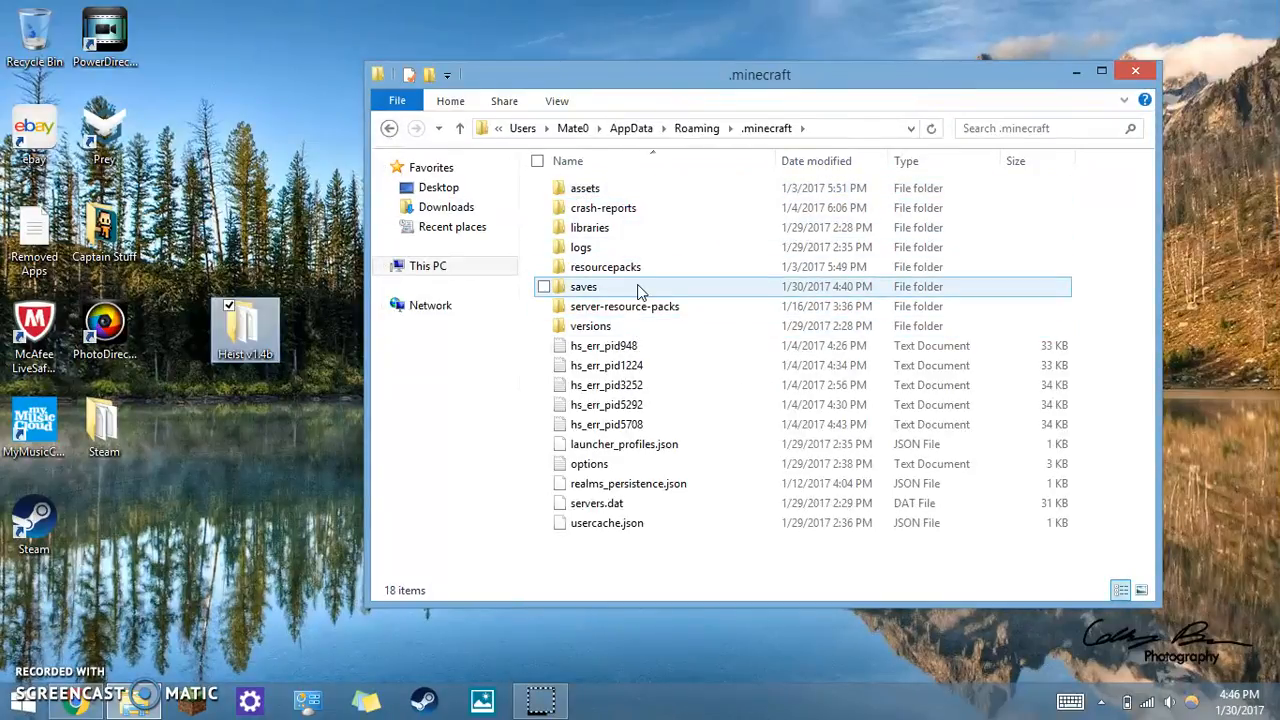
double_click(584, 286)
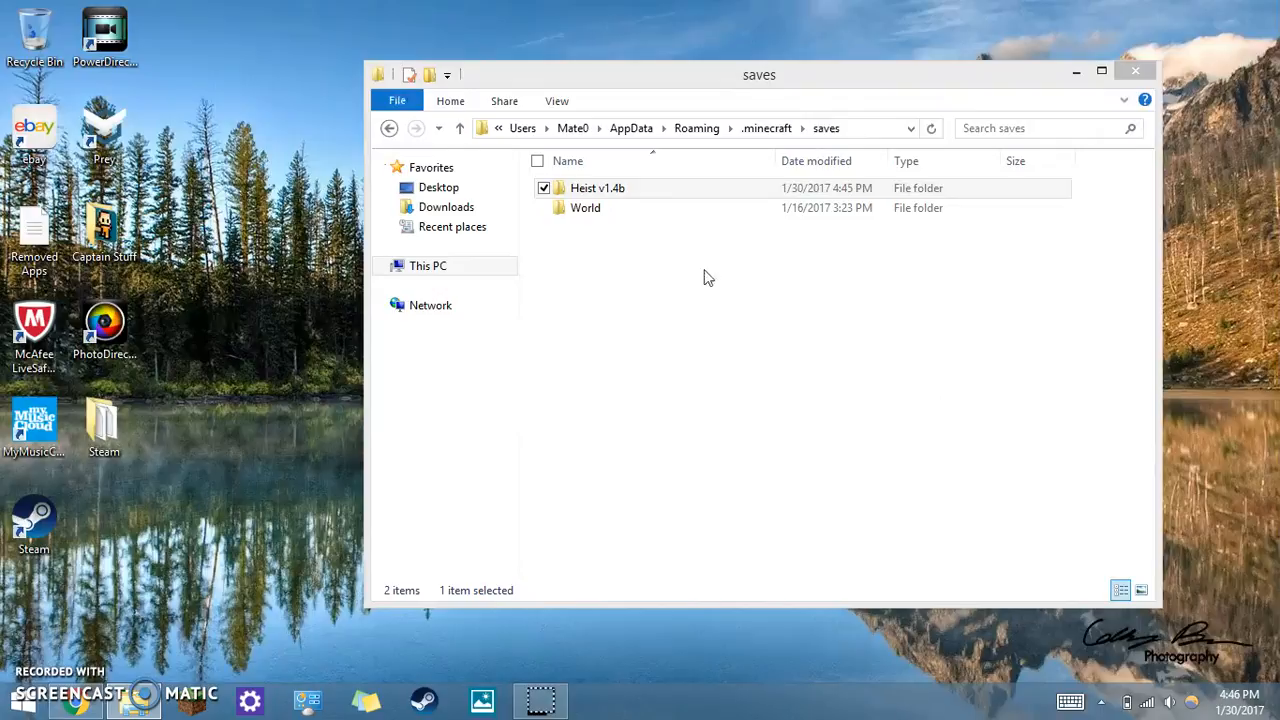
mouse_move(125, 640)
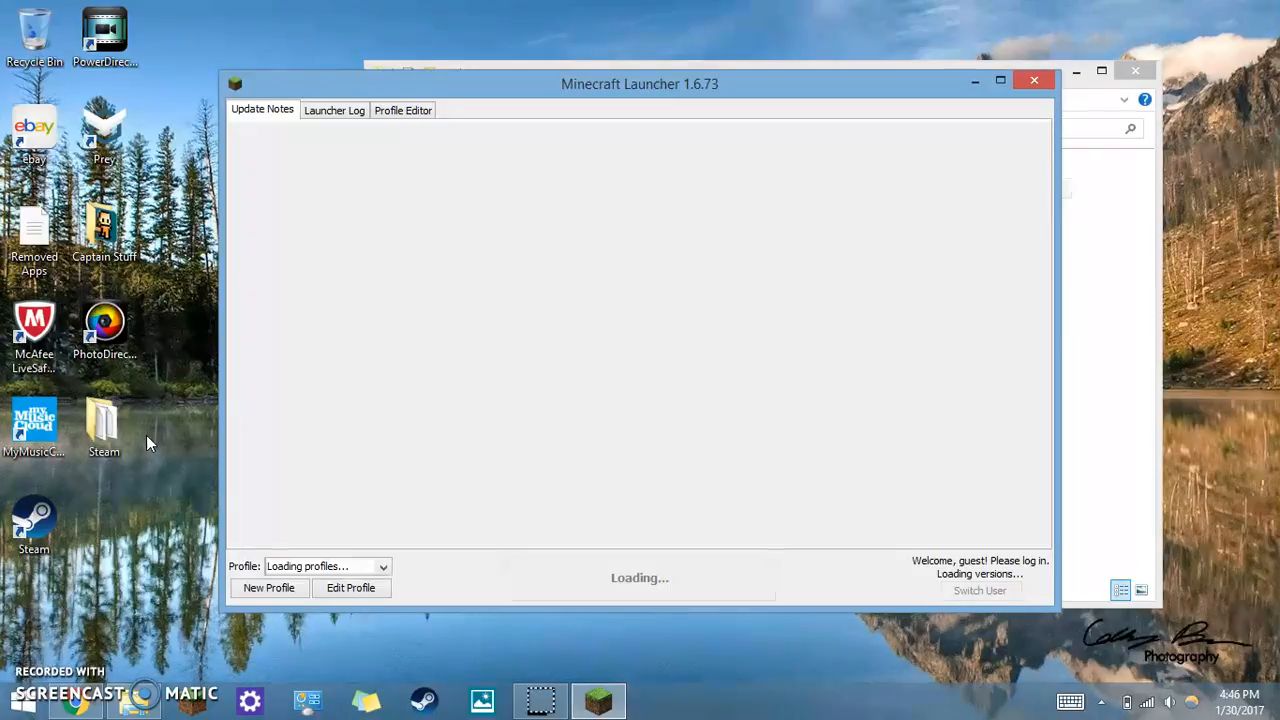
mouse_move(748, 108)
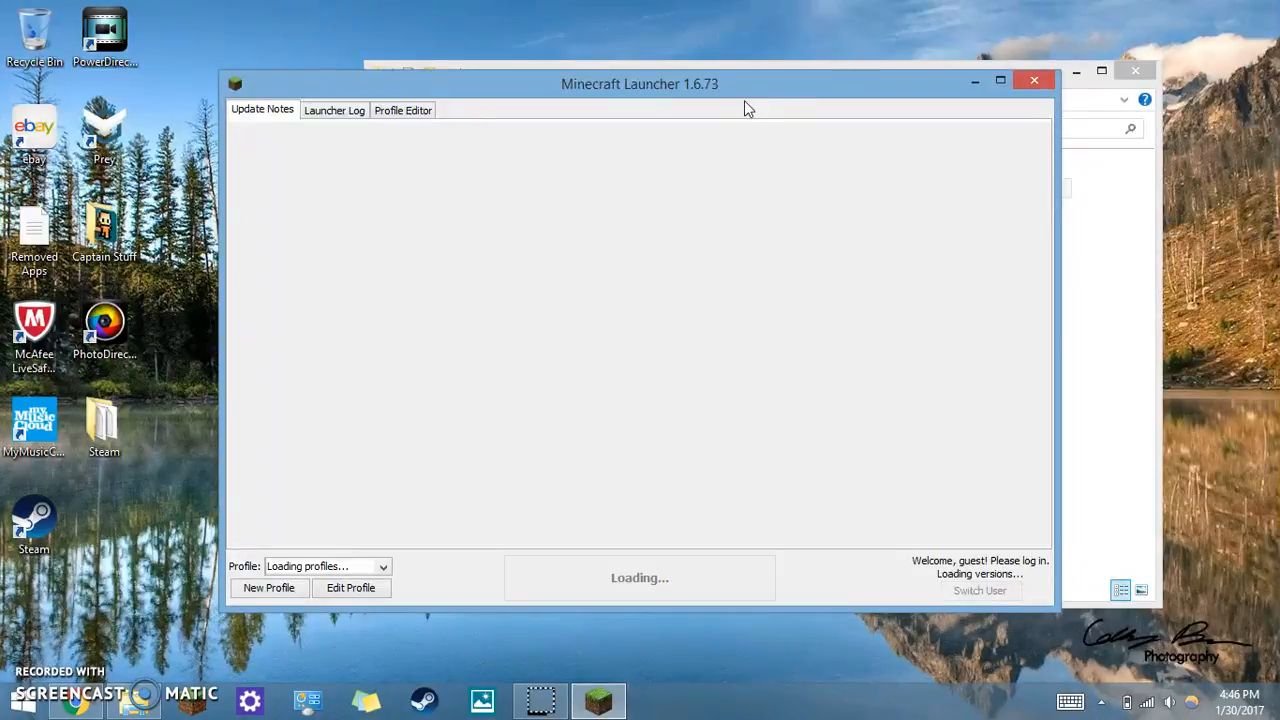
- Launch Minecraft 1.8.7 offline from the CaptainMC61 launcher profile
left_click_drag(640, 84, 770, 105)
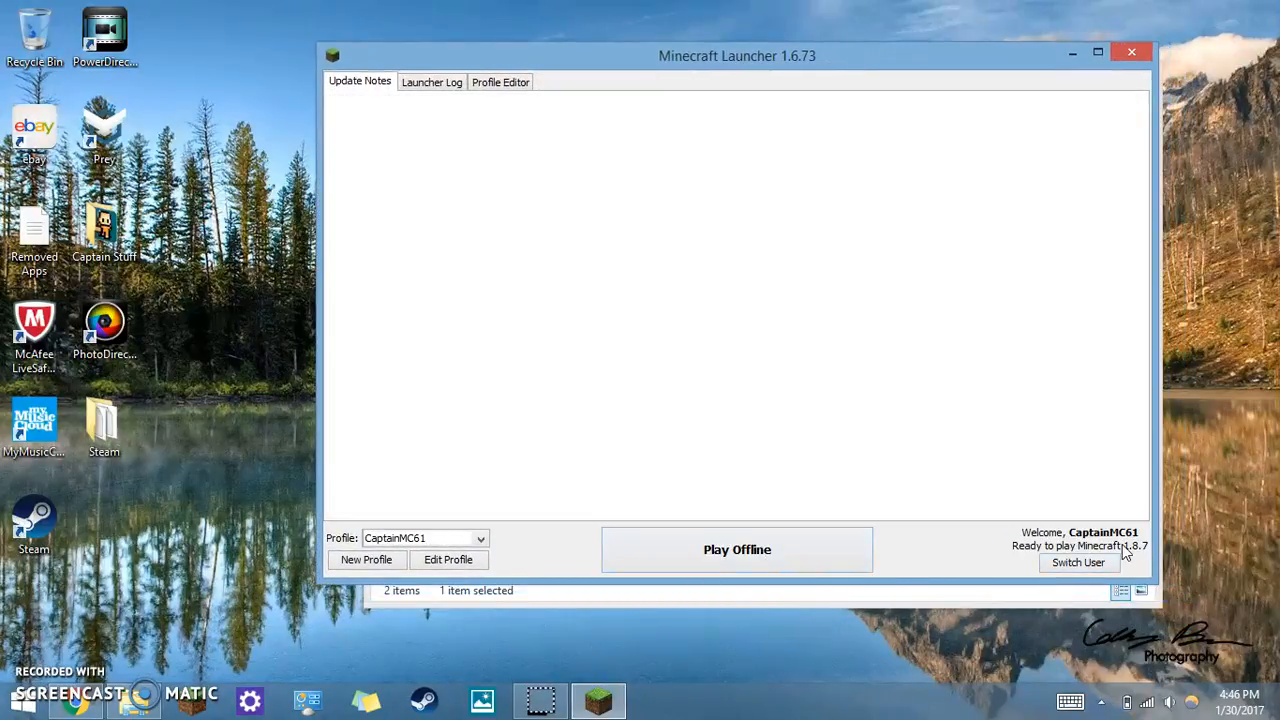
mouse_move(1152, 558)
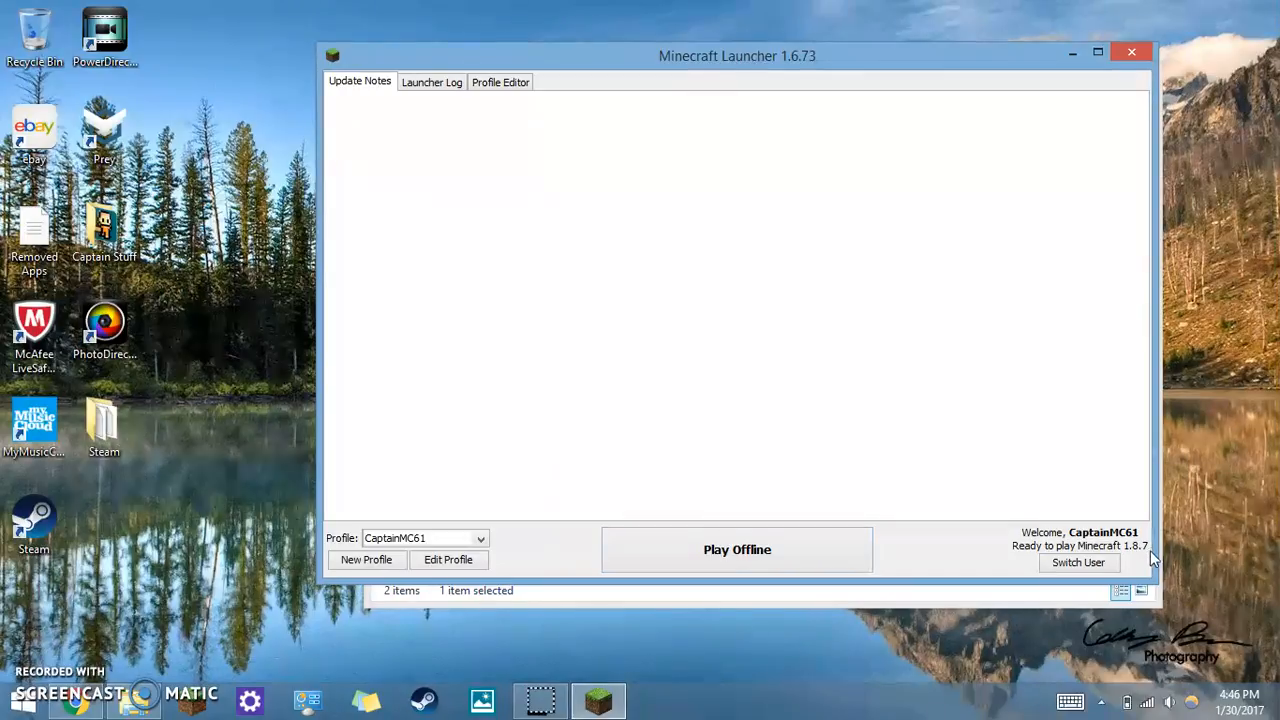
mouse_move(1145, 555)
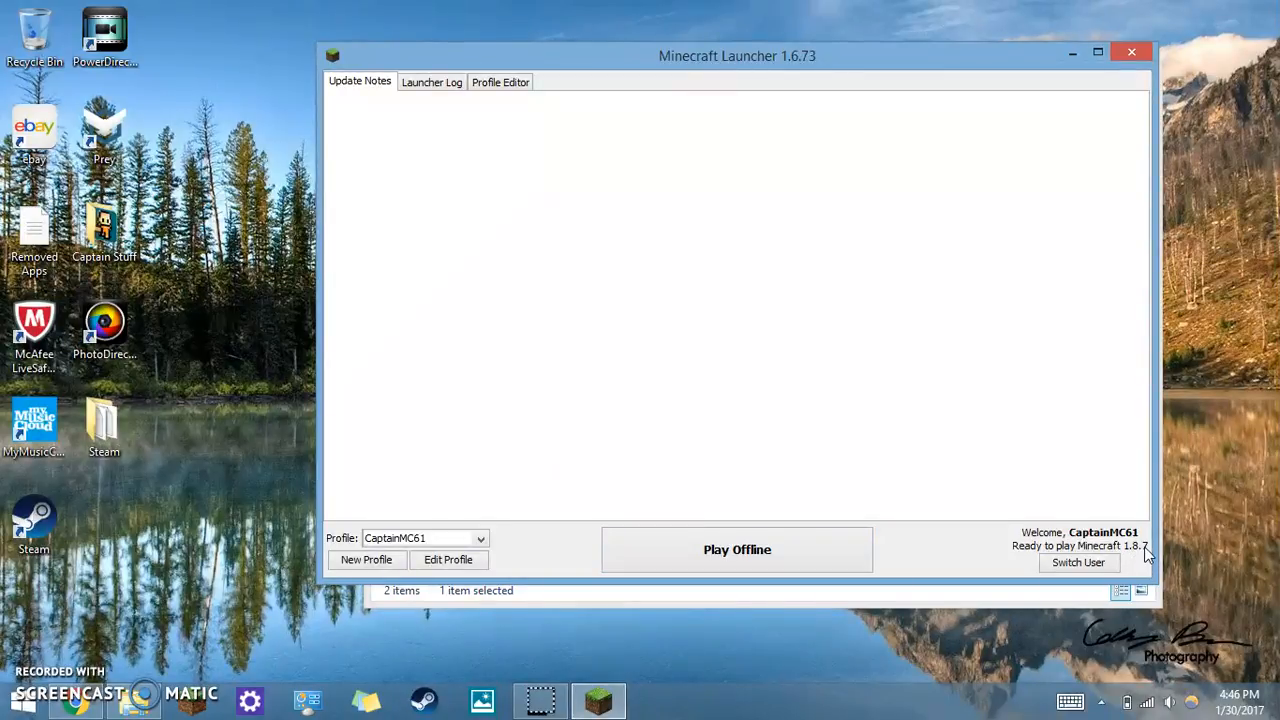
mouse_move(690, 490)
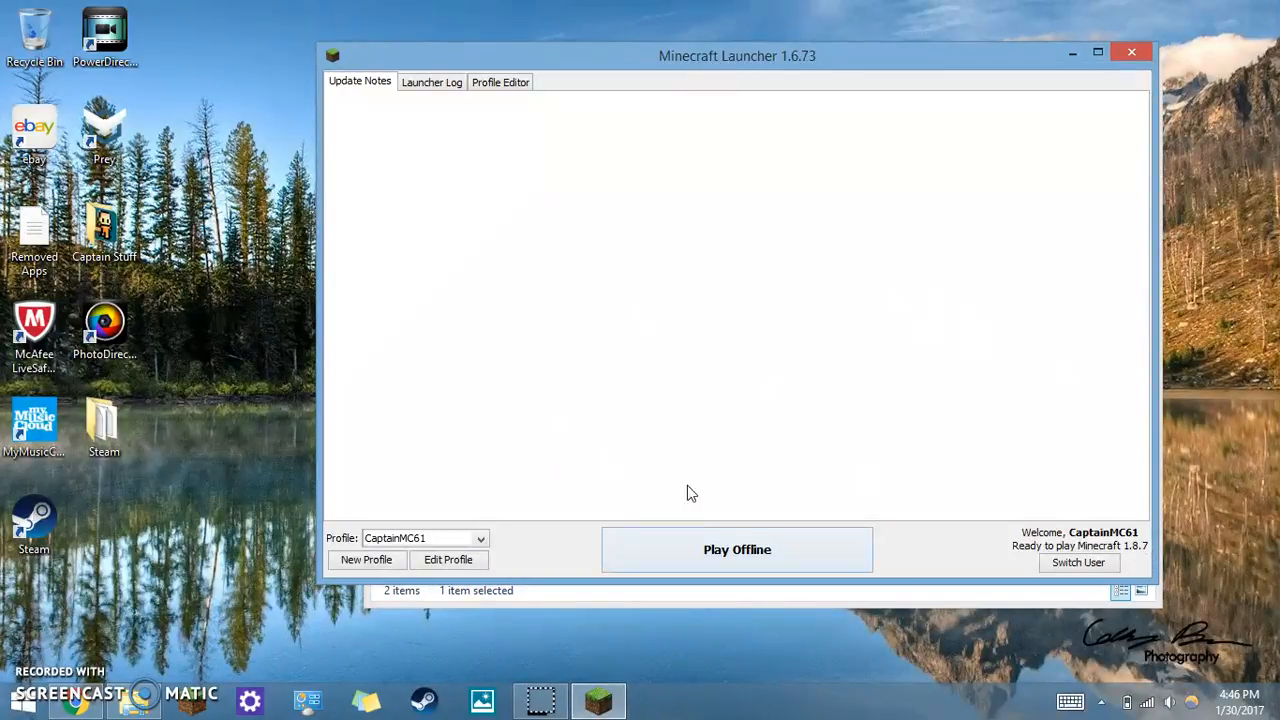
left_click(737, 549)
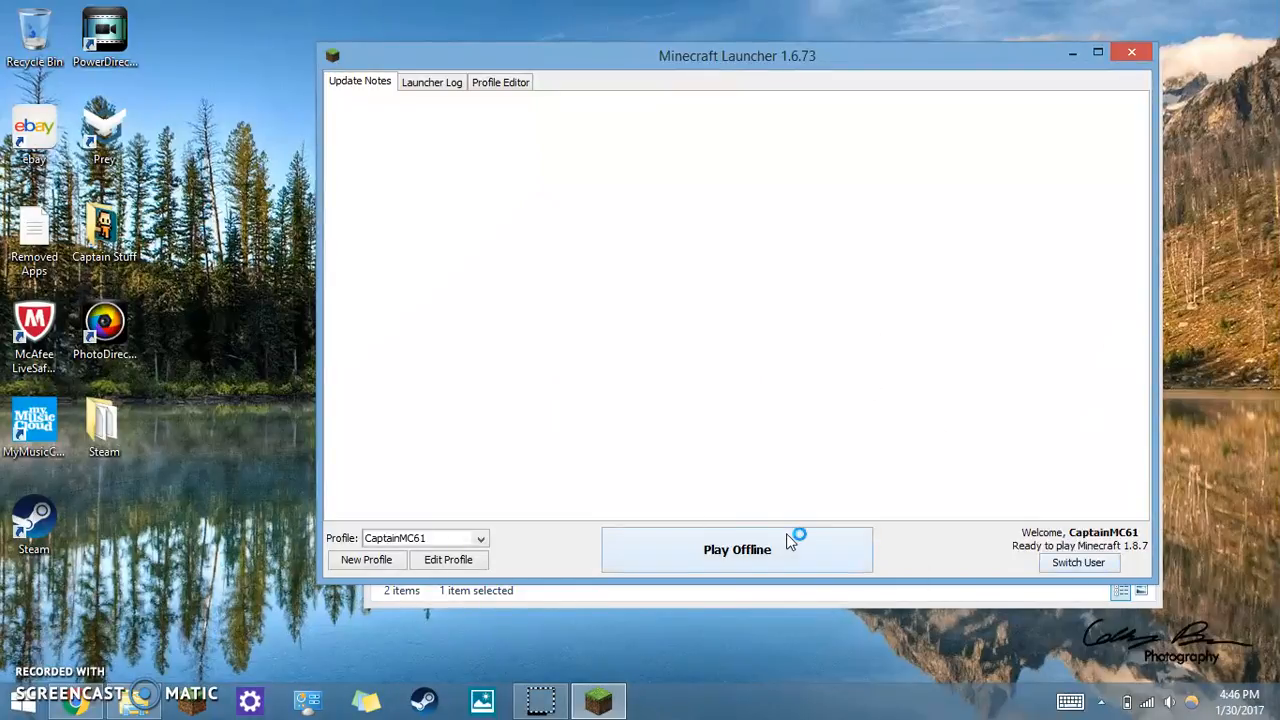
mouse_move(865, 570)
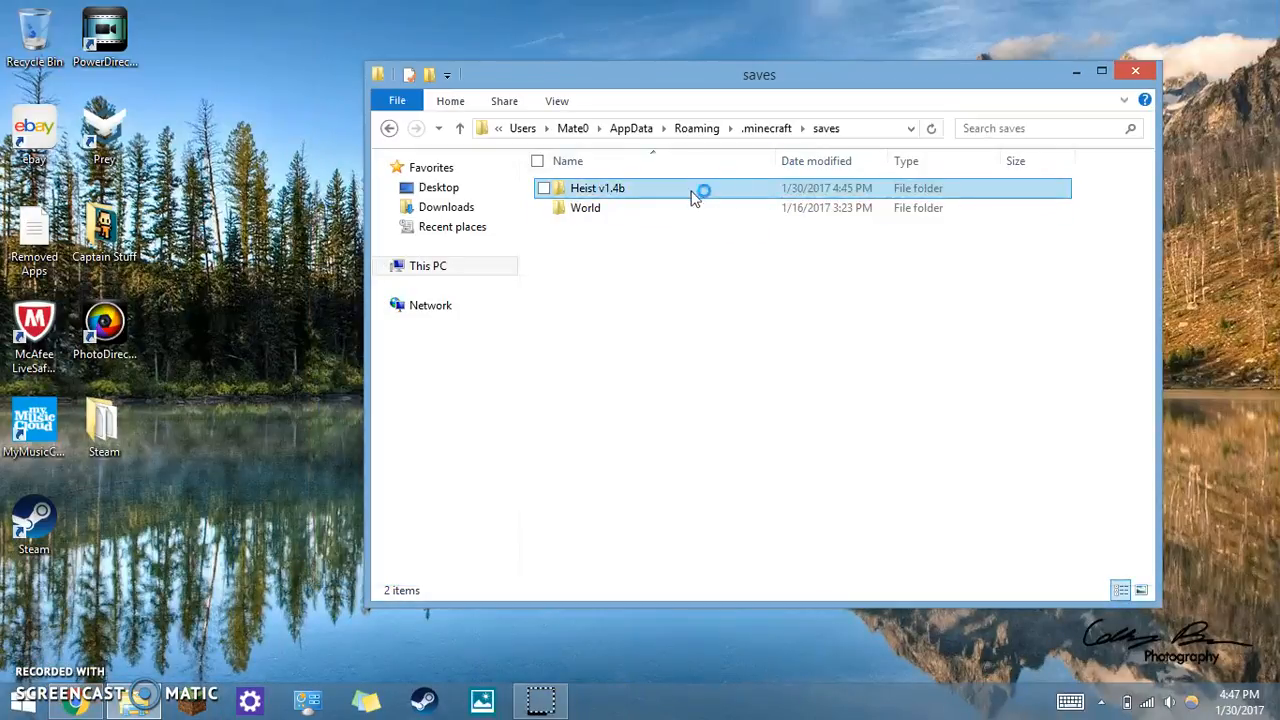
mouse_move(1136, 71)
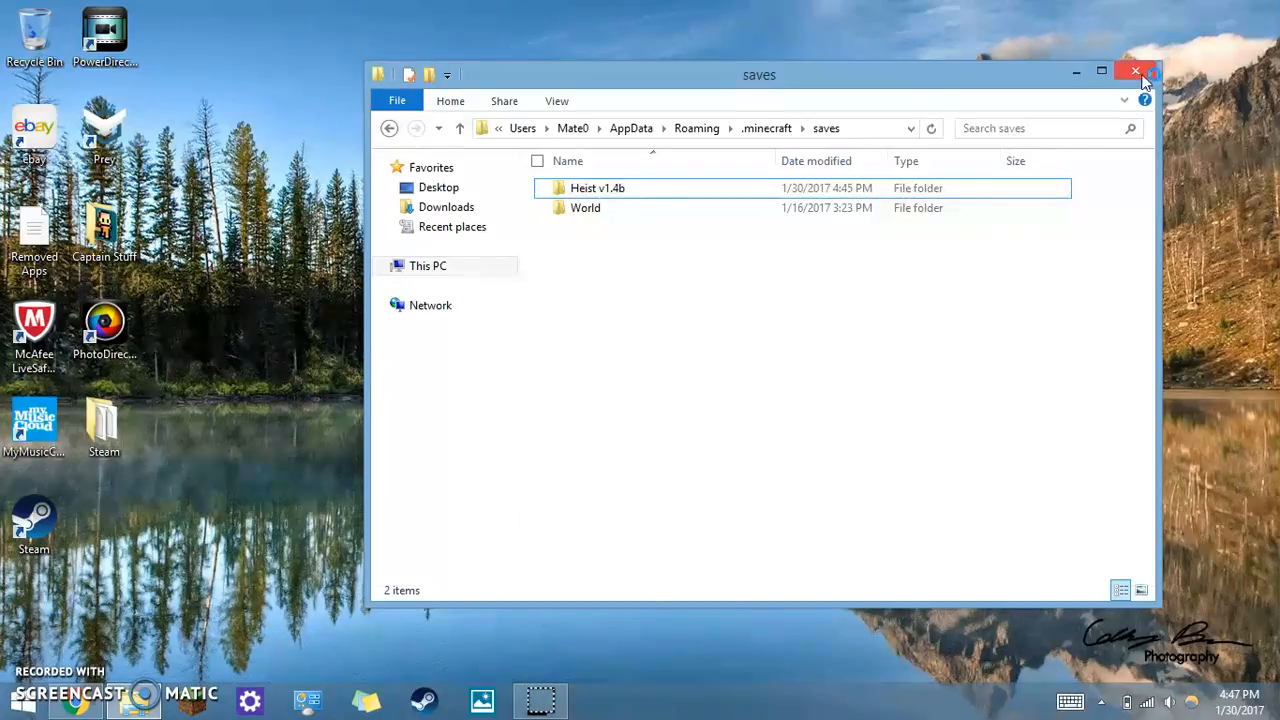
- Close the File Explorer saves window holding Heist v1.4b
left_click(1136, 72)
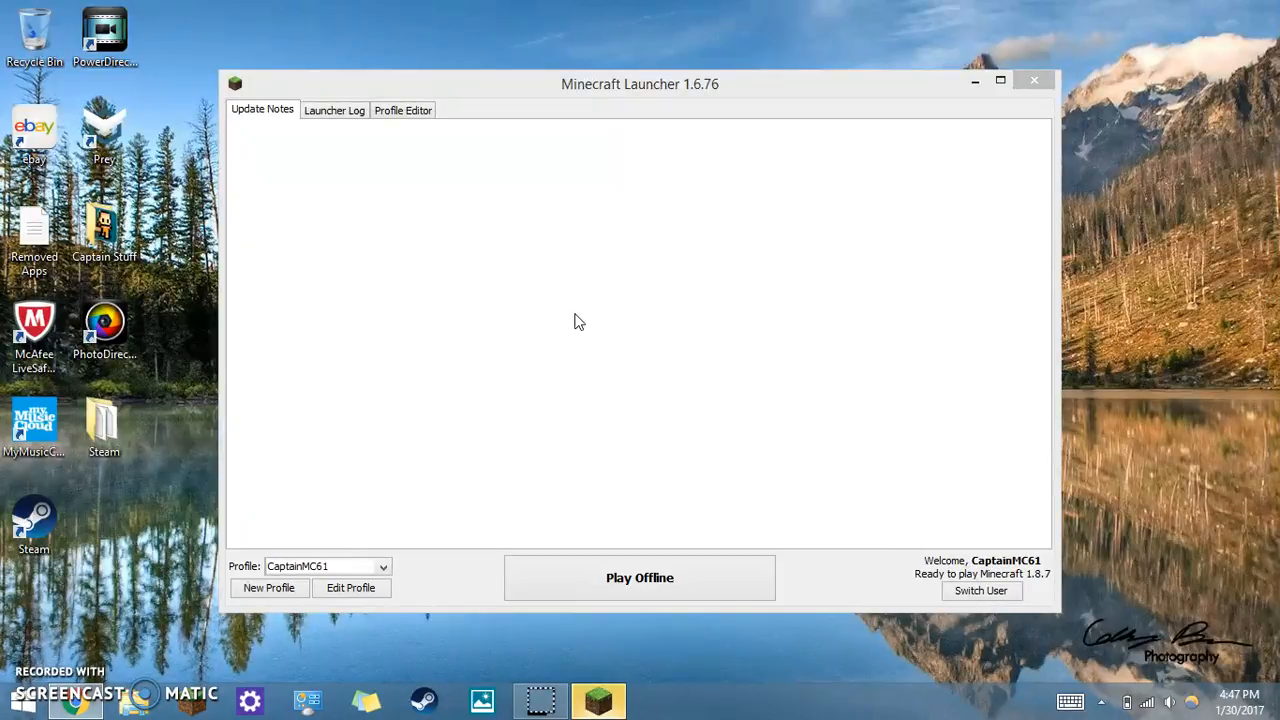
- Launch the game offline and enter Singleplayer to load the Heist world
left_click(639, 577)
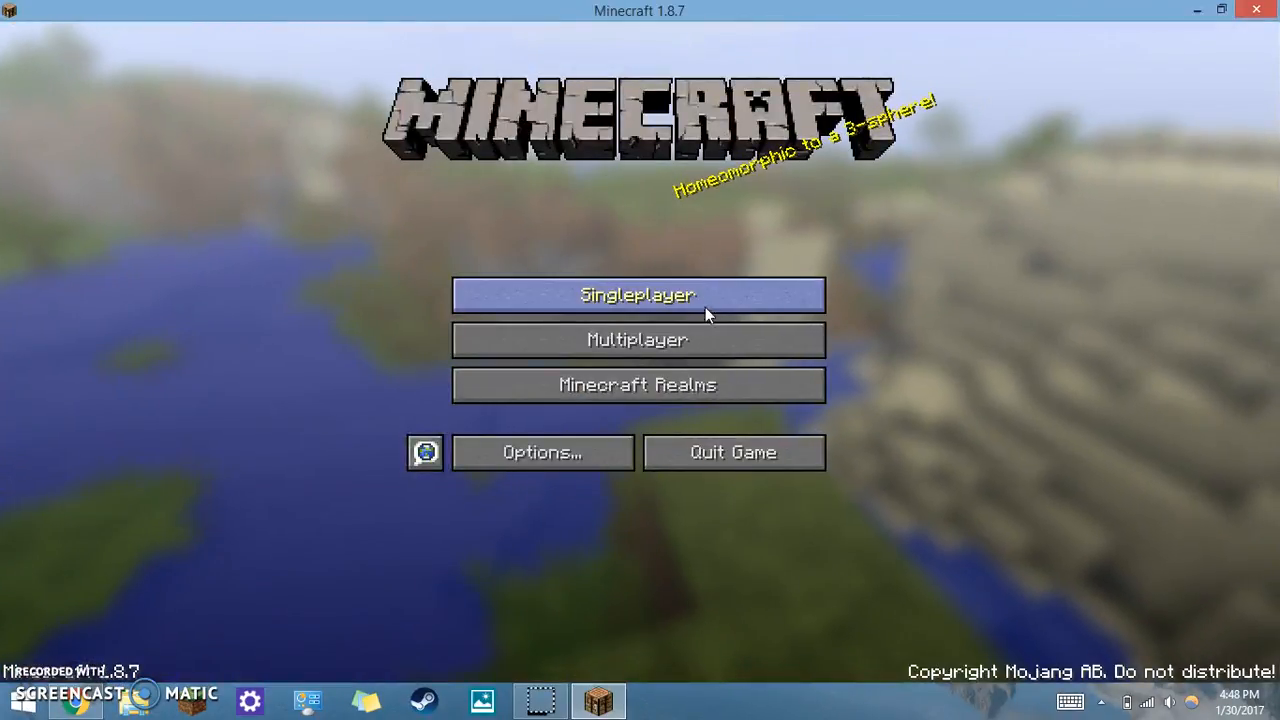
left_click(637, 294)
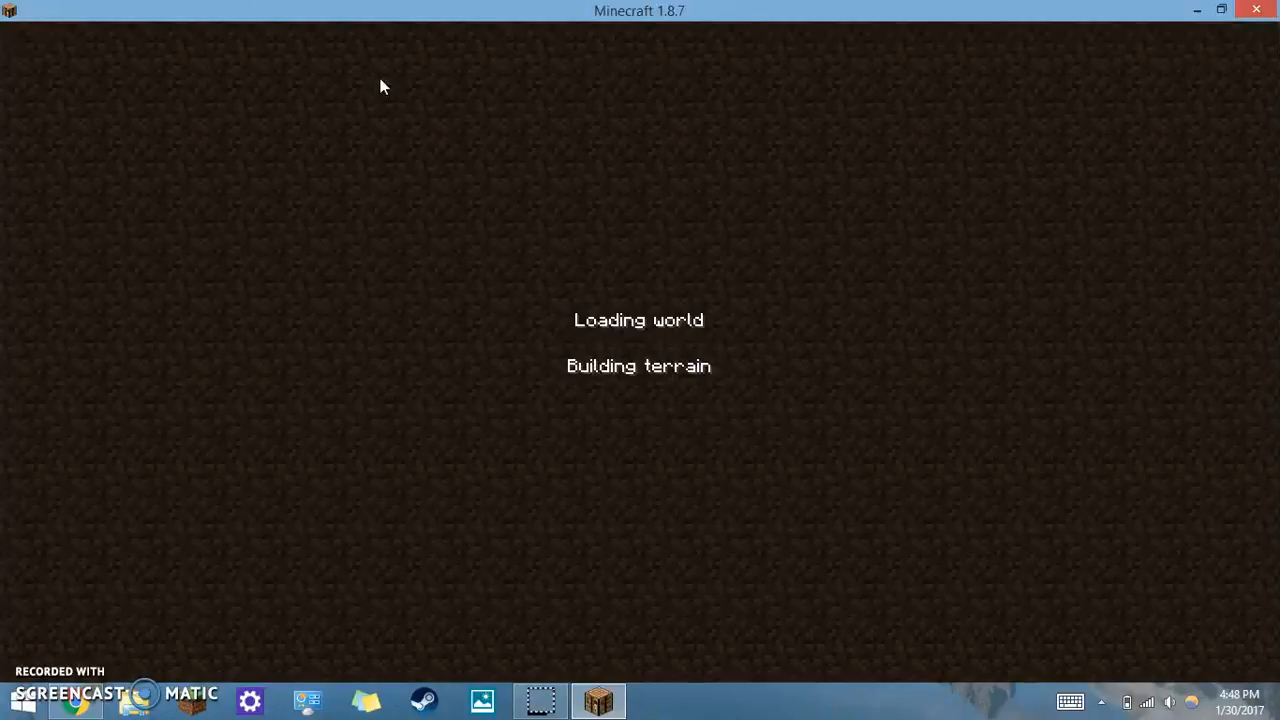
mouse_move(545, 333)
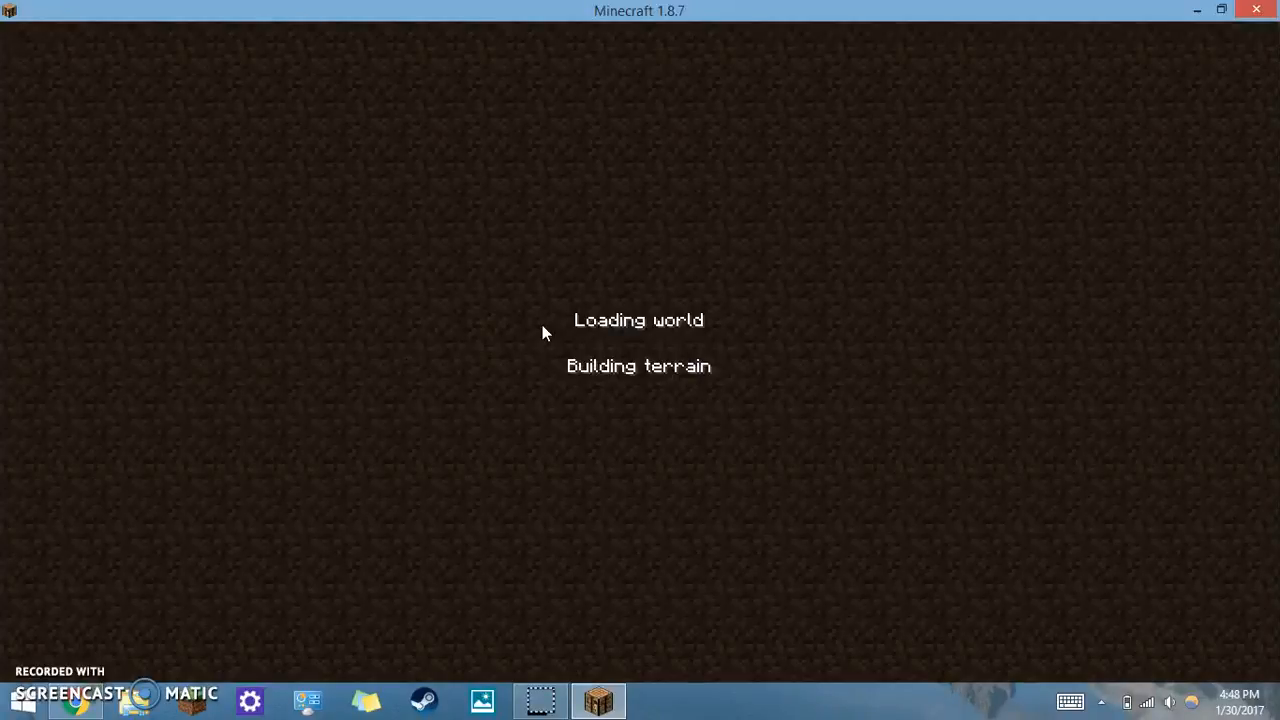
mouse_move(387, 266)
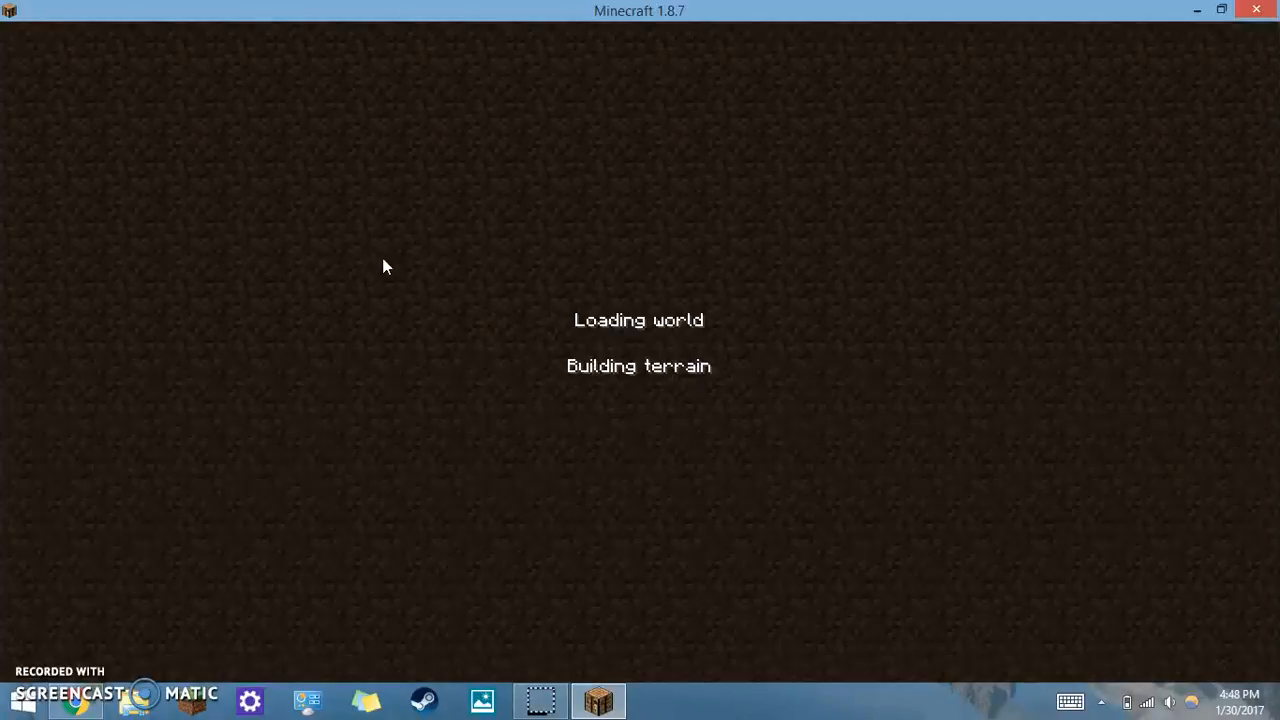
mouse_move(336, 366)
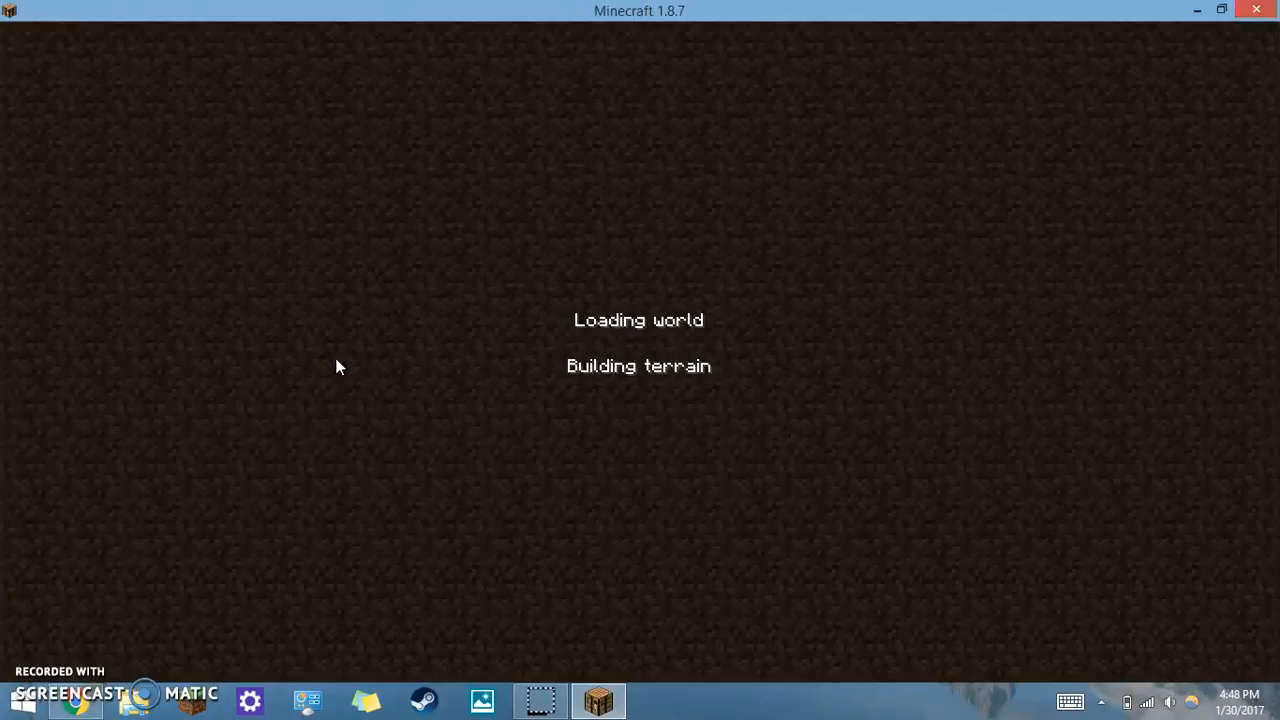
mouse_move(953, 166)
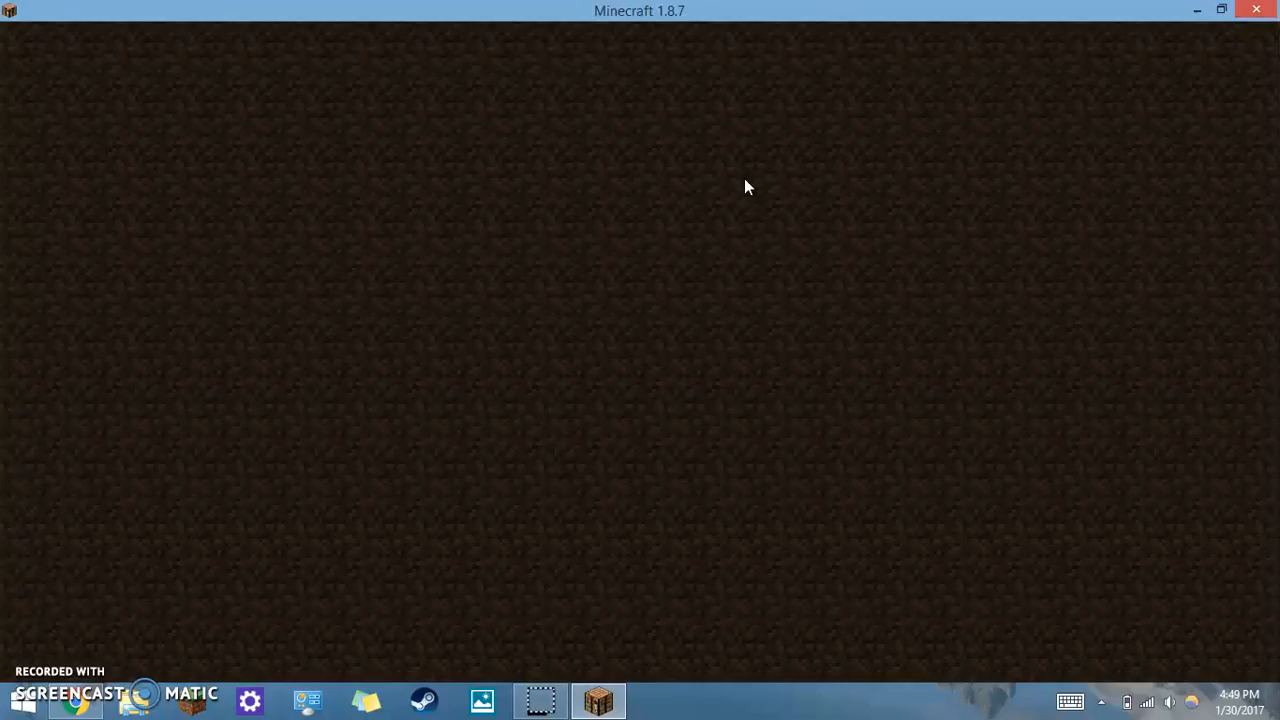
mouse_move(1117, 27)
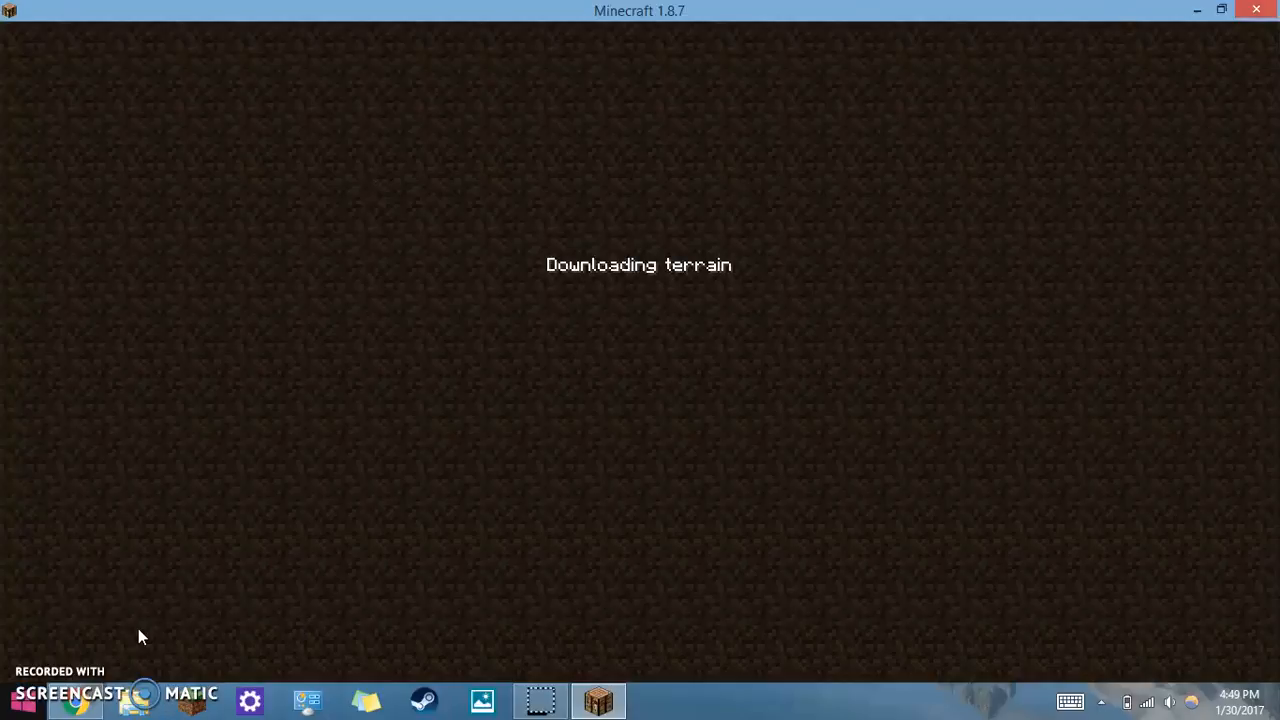
mouse_move(650, 394)
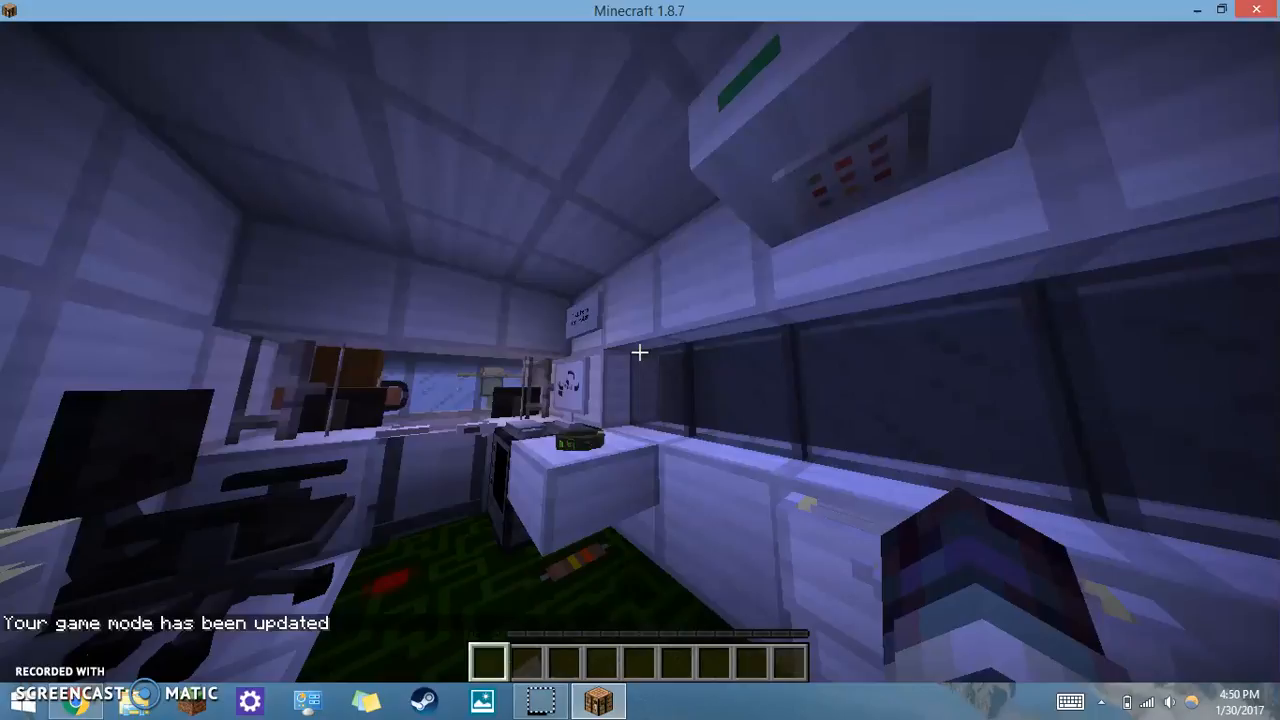
mouse_move(640, 360)
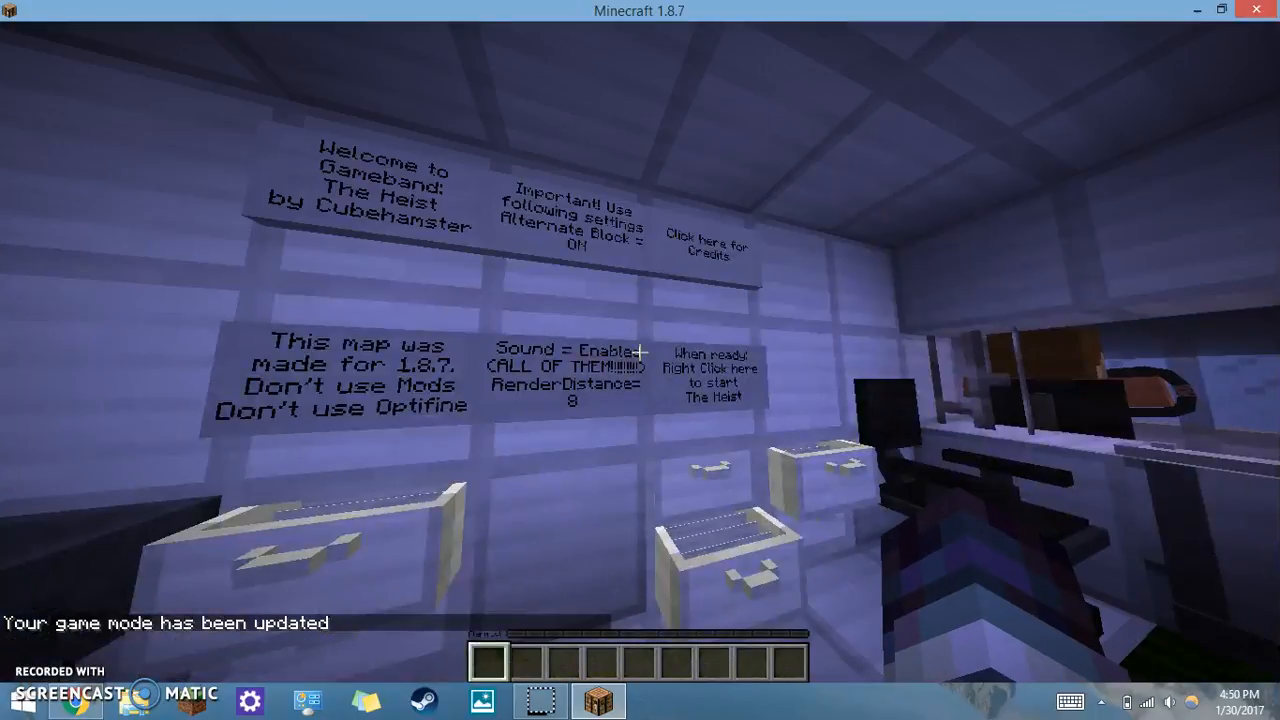
mouse_move(640, 360)
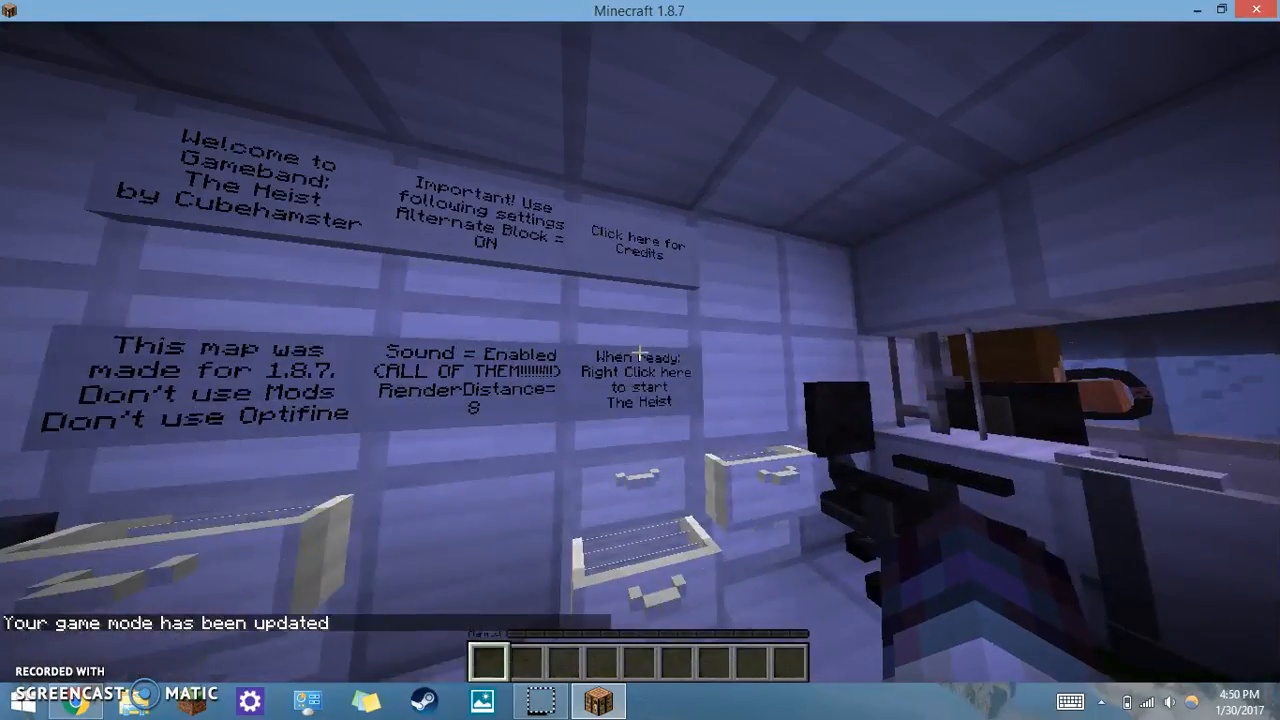
mouse_move(640, 360)
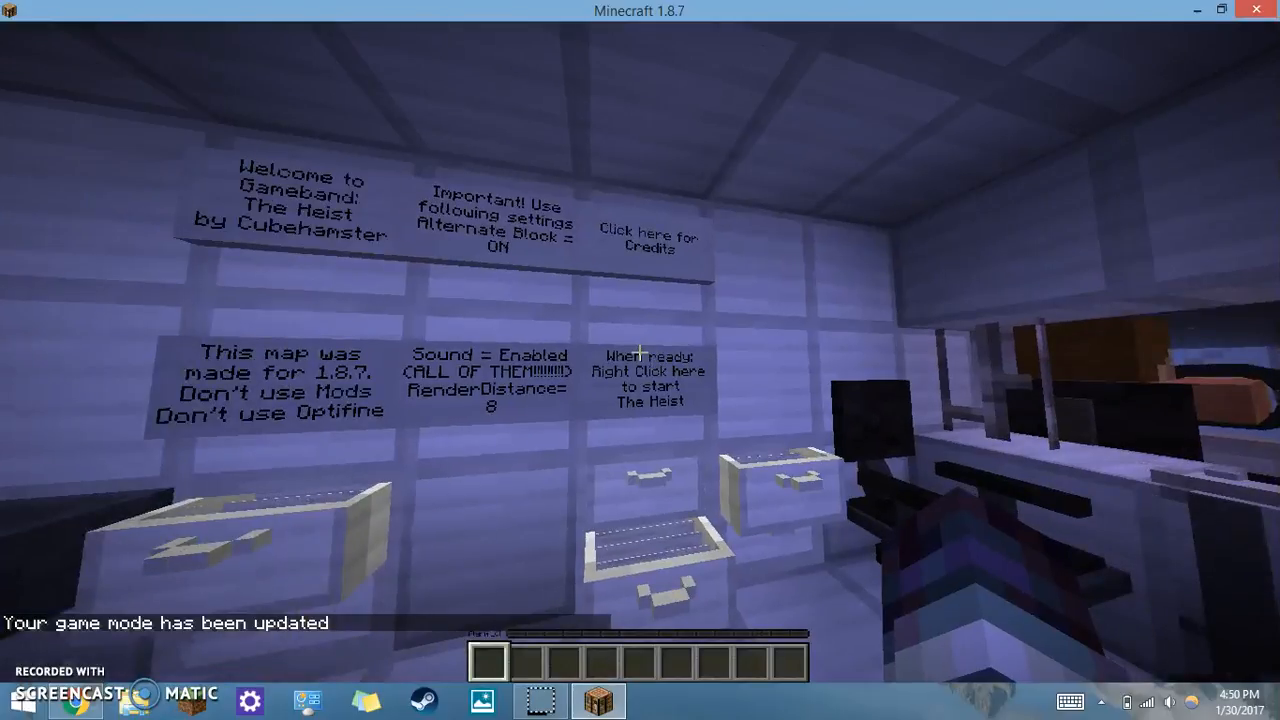
mouse_move(640, 360)
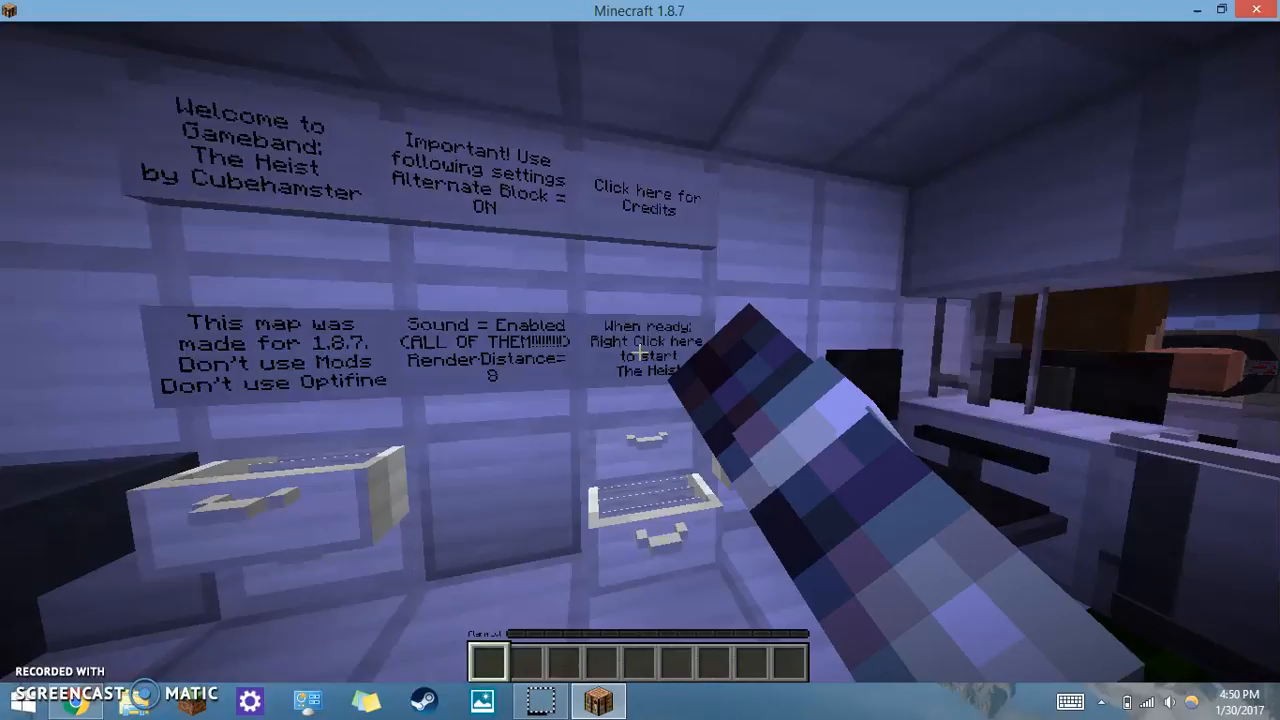
mouse_move(640, 360)
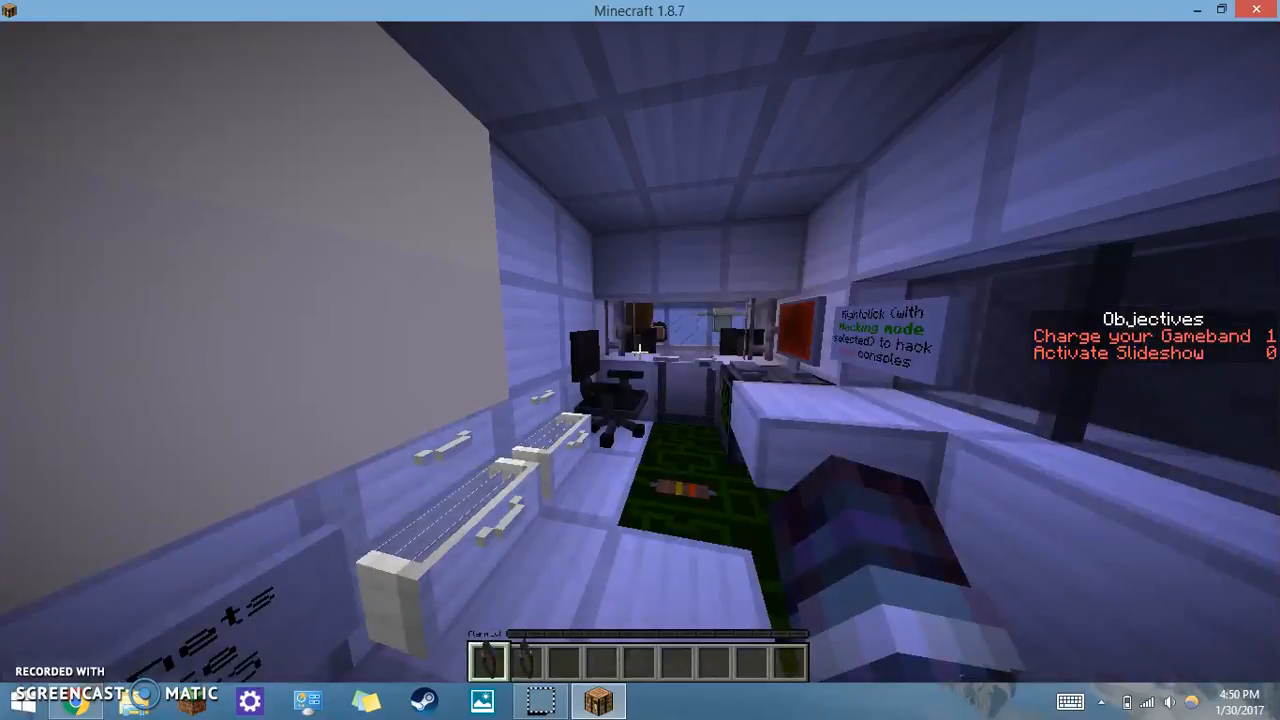
mouse_move(640, 360)
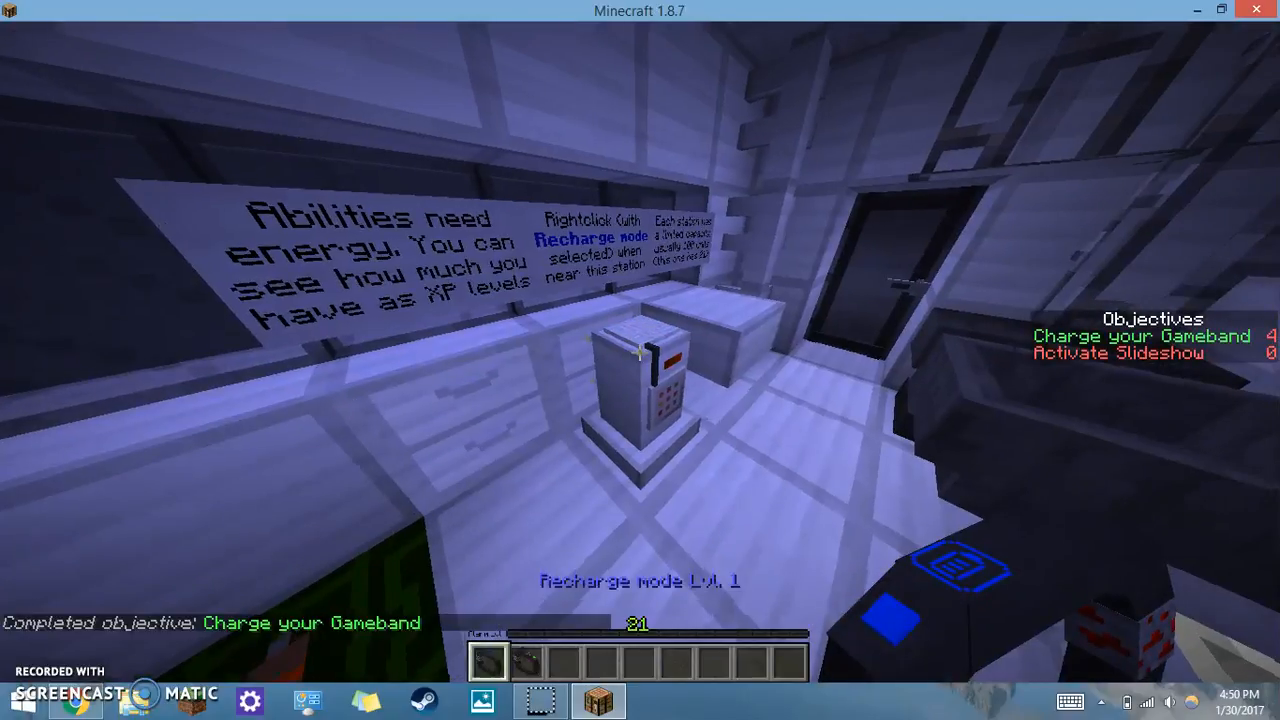
mouse_move(640, 360)
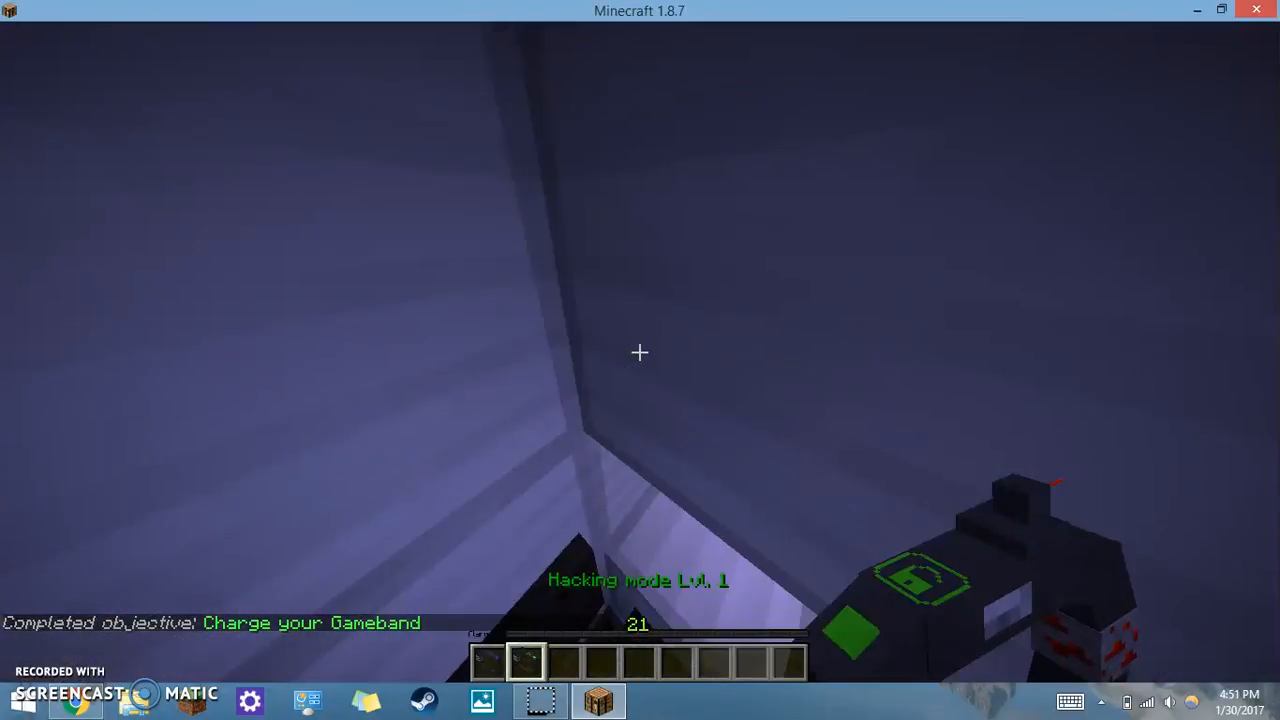
mouse_move(640, 352)
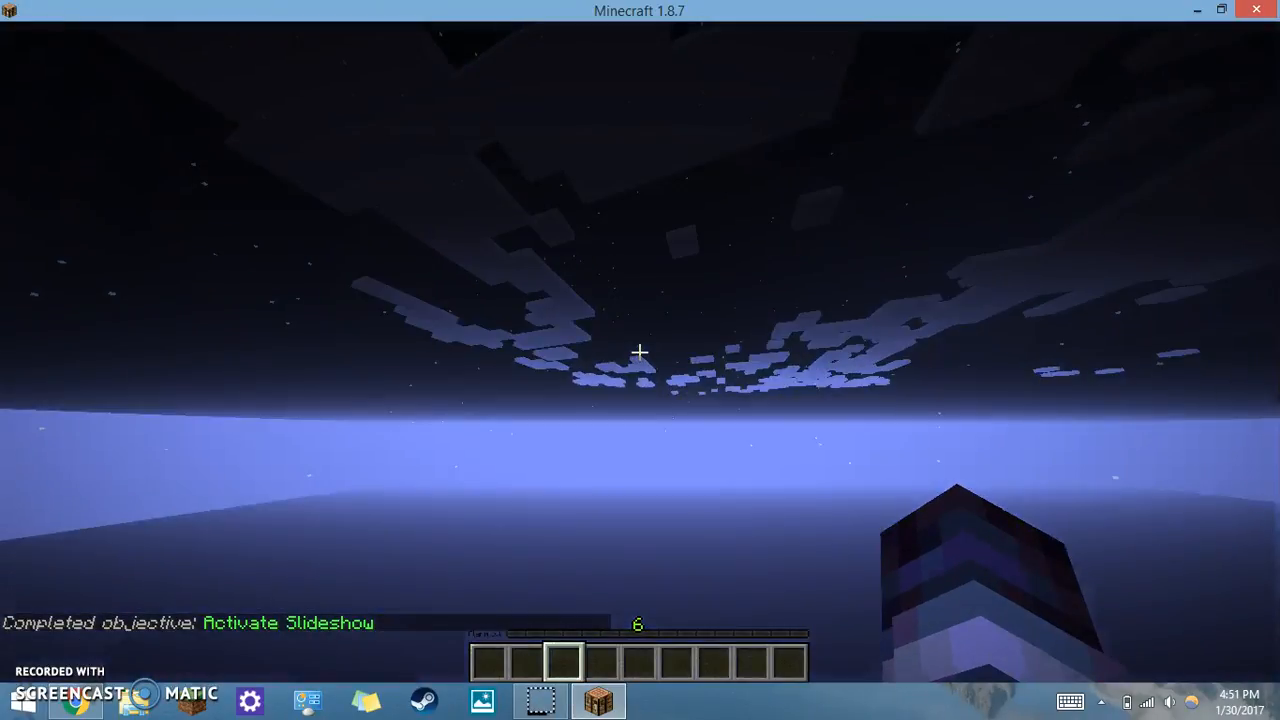
mouse_move(640, 352)
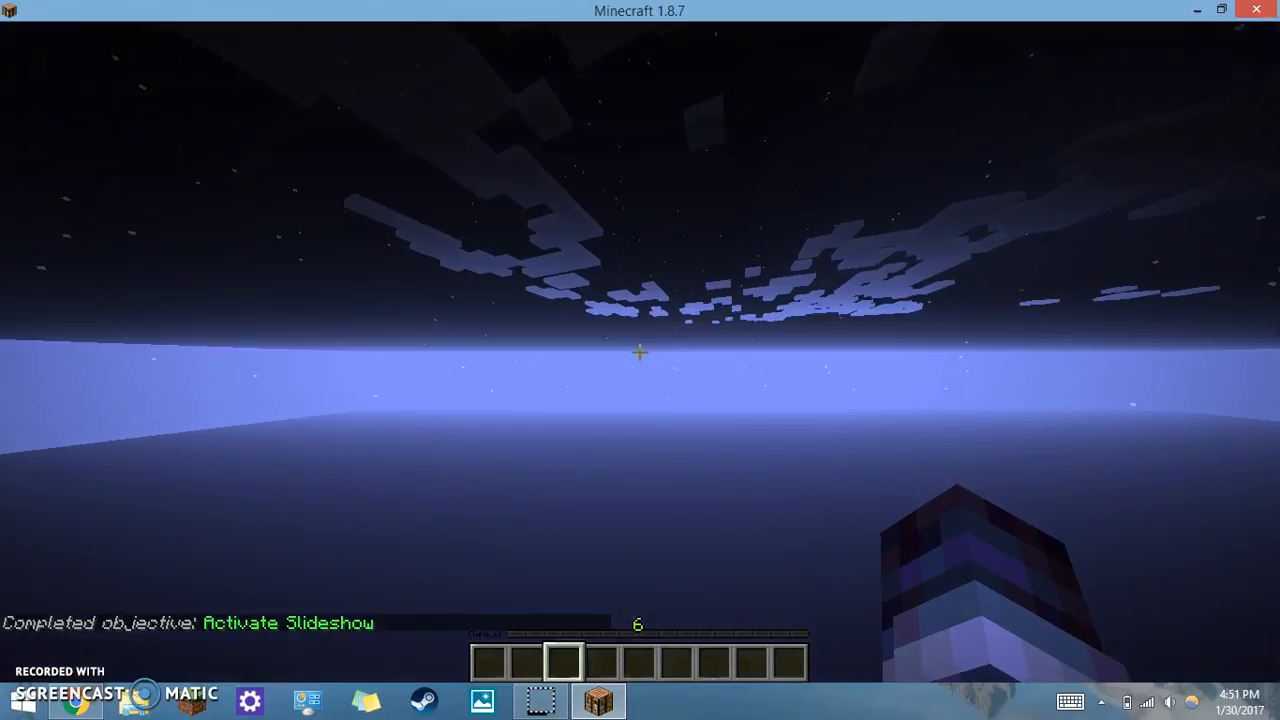